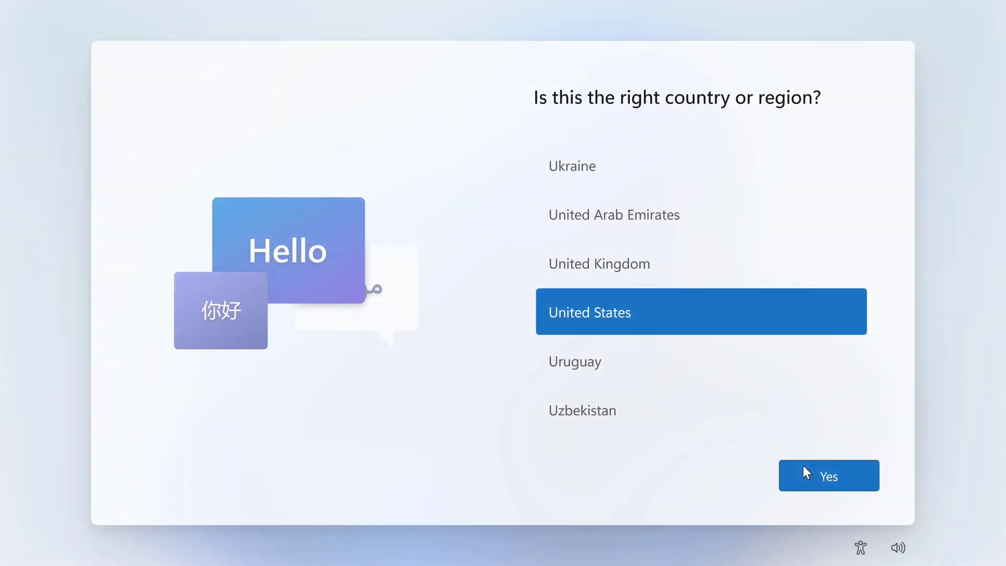
Confirm United States region and US keyboard, then accept the default privacy settings to finish setup
click(829, 476)
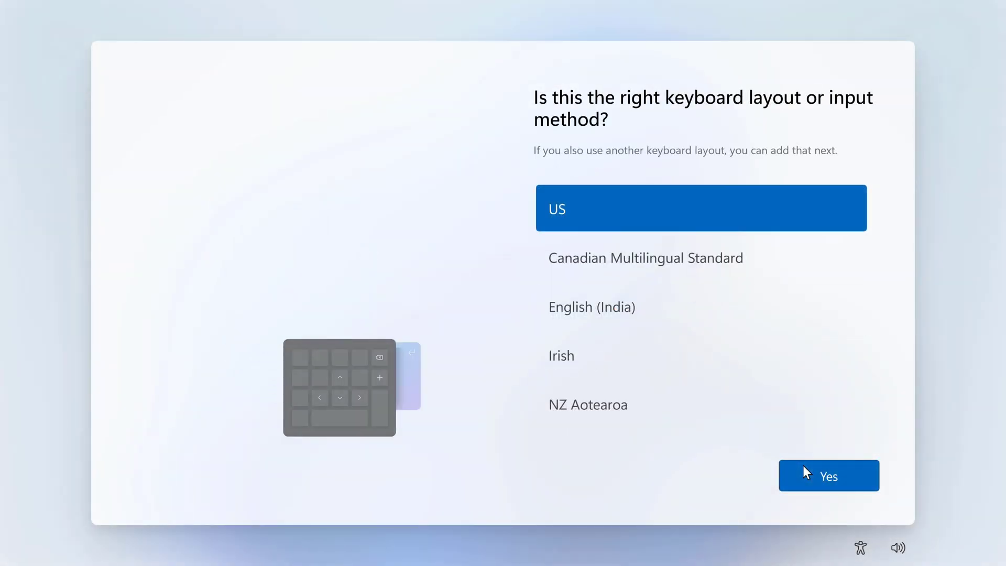
click(829, 476)
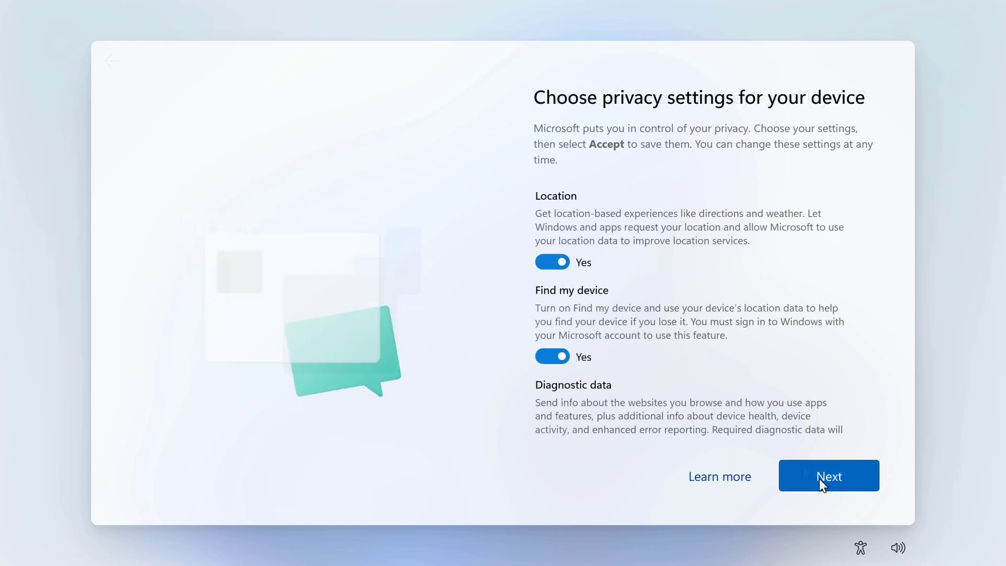
scroll(down, 3)
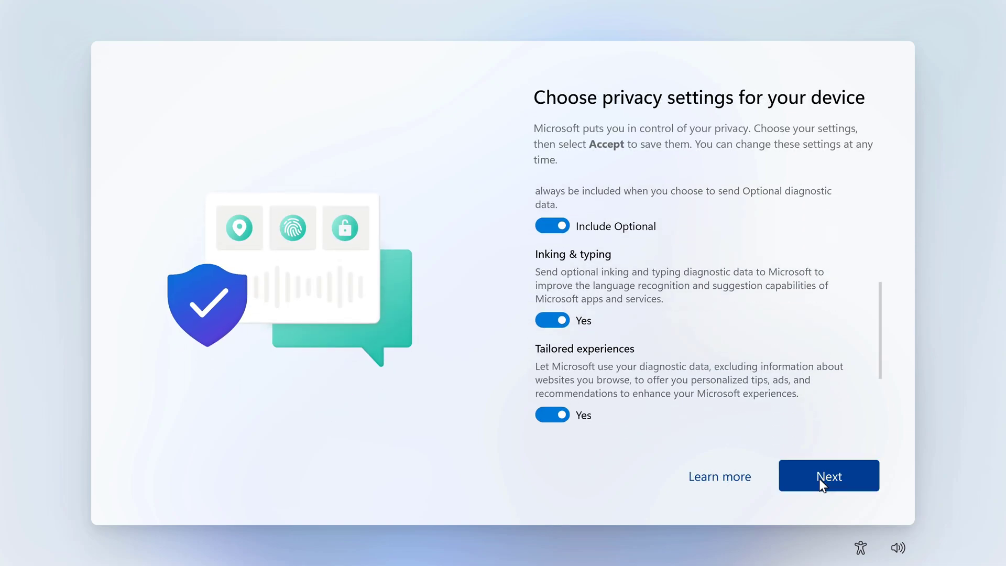
click(829, 476)
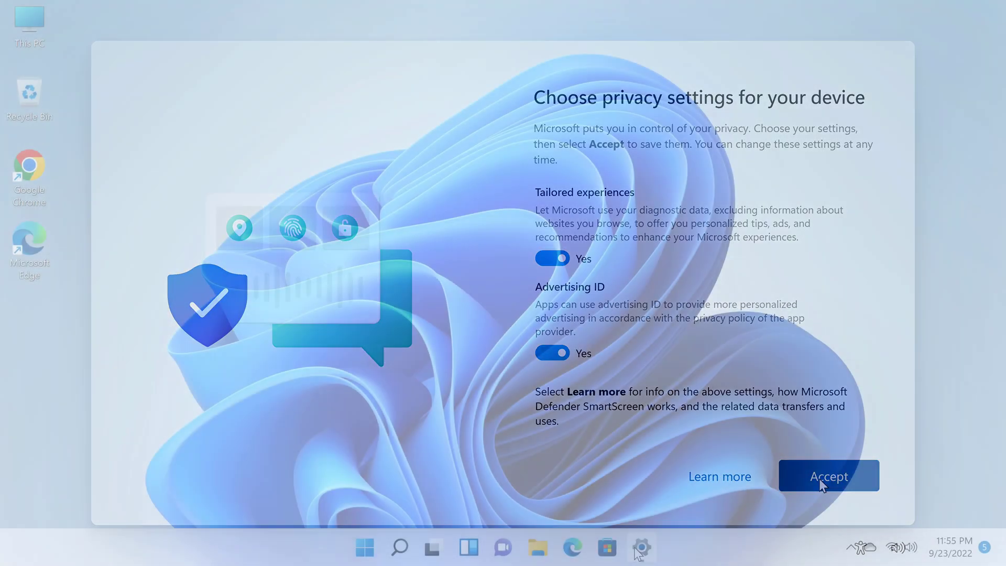
click(829, 476)
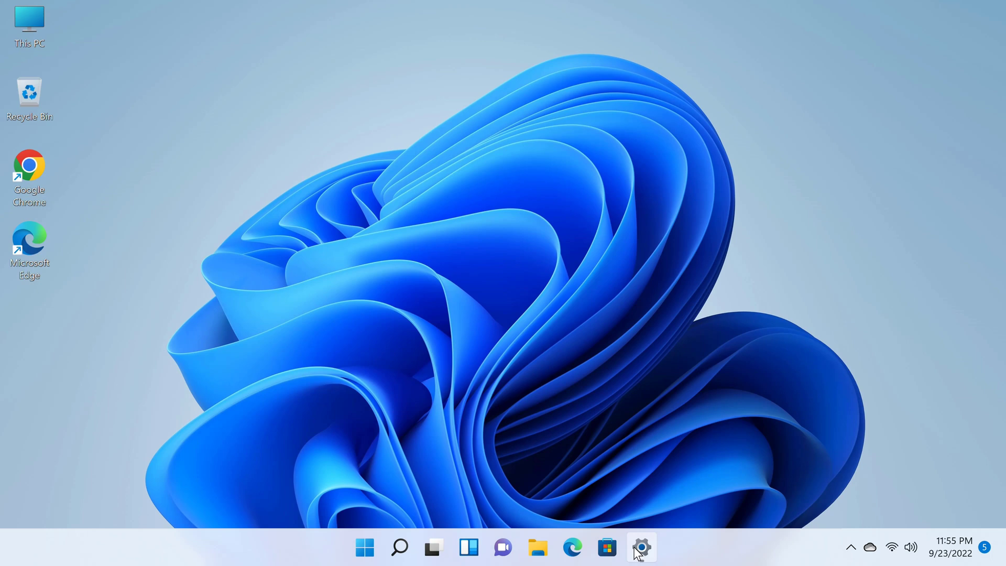
mouse_move(461, 387)
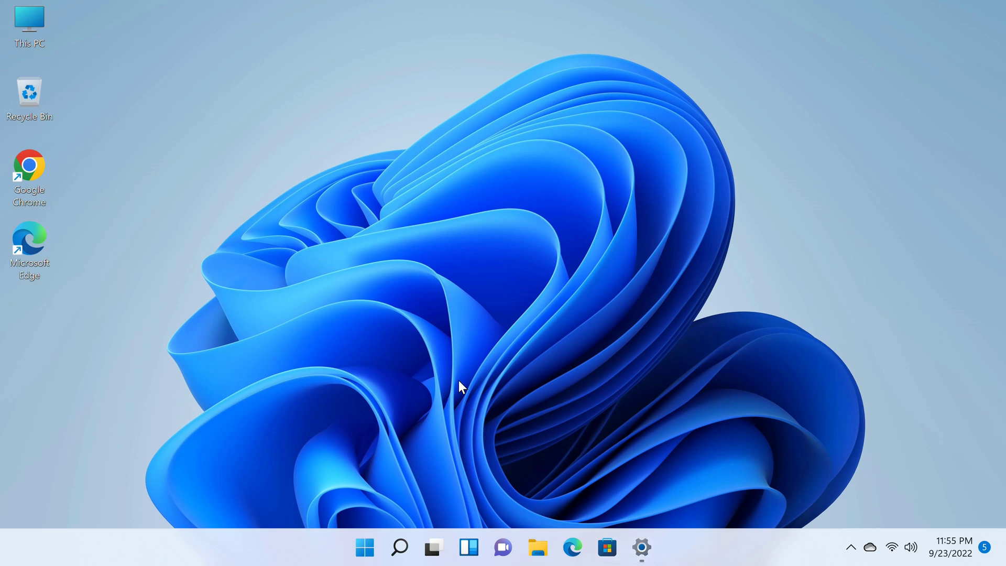
mouse_move(597, 531)
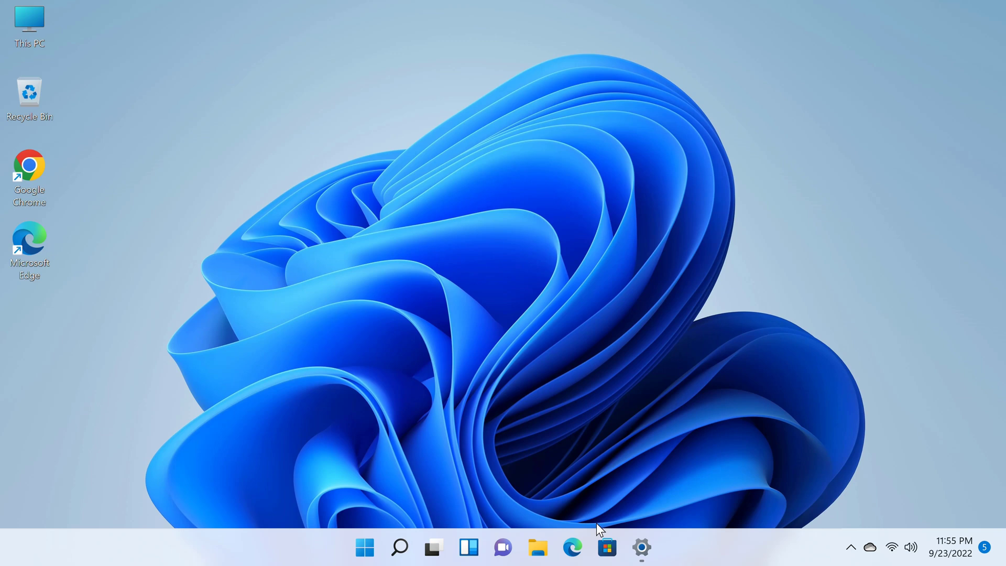
Review the About page's device and Windows specs, then show the Windows 11 Pro activation page
click(641, 547)
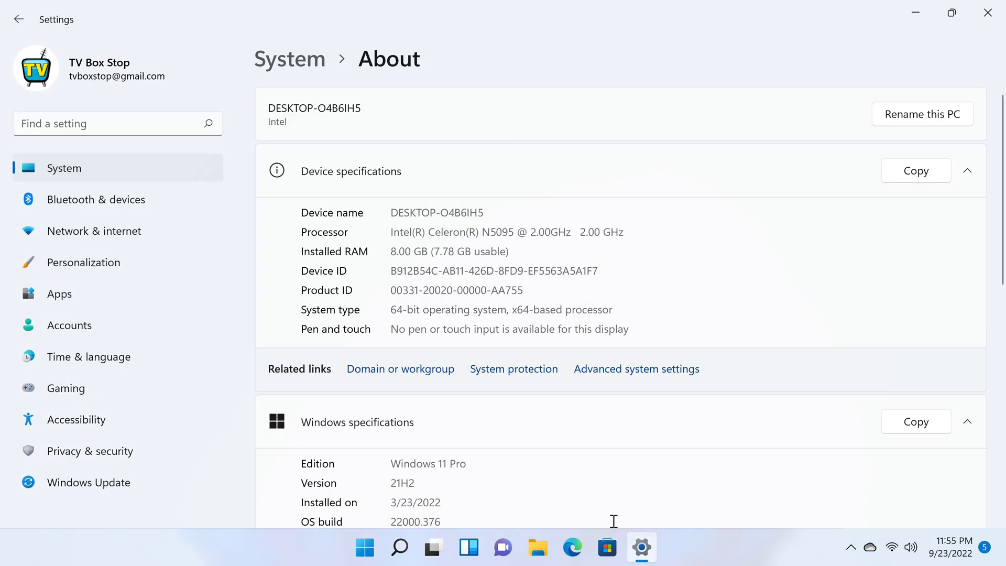
mouse_move(396, 241)
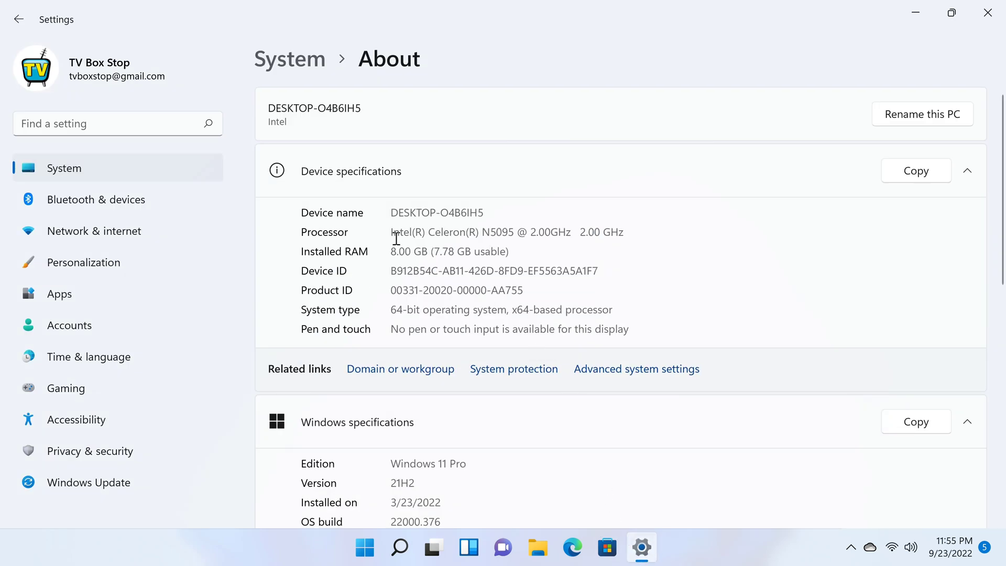
mouse_move(455, 229)
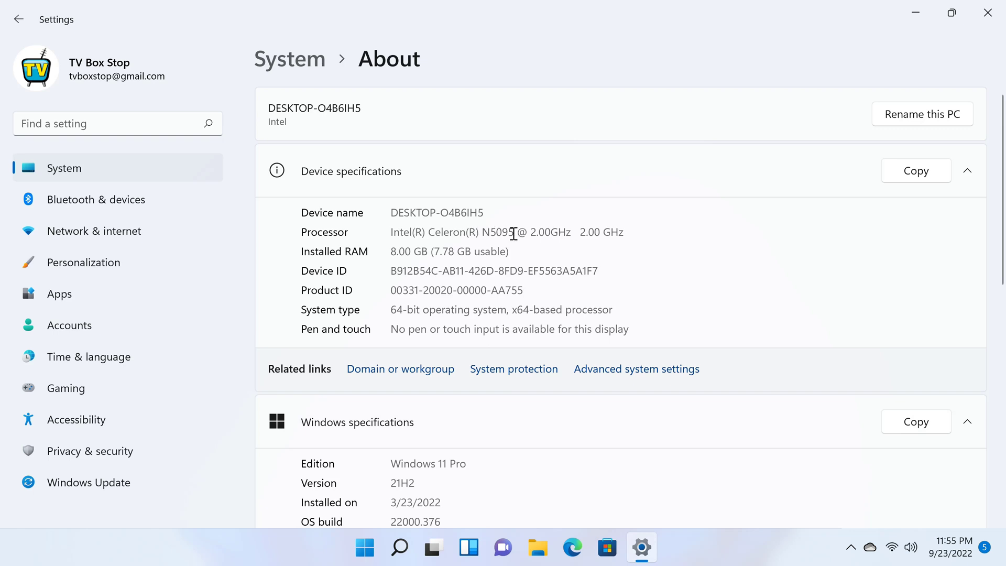
mouse_move(575, 232)
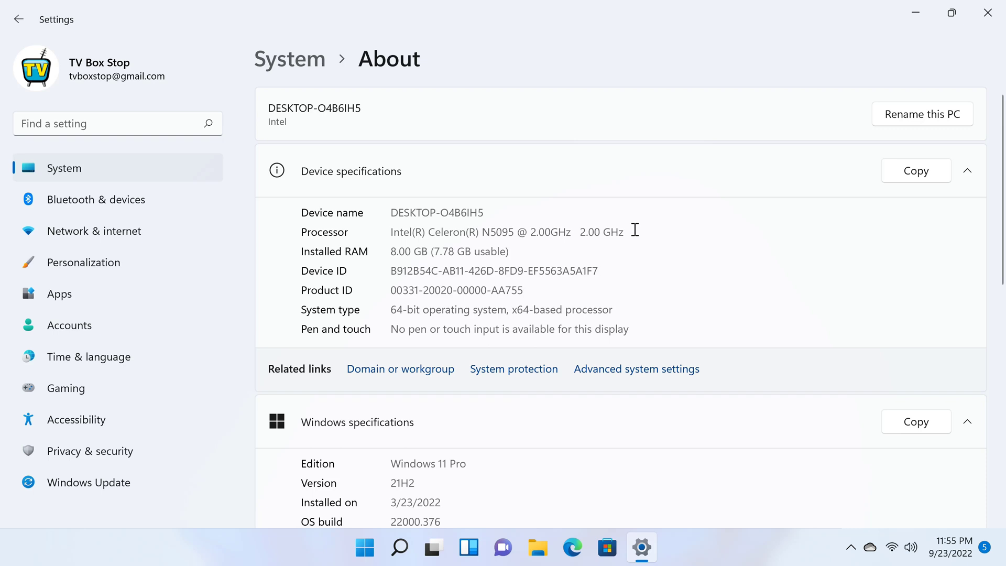
mouse_move(404, 251)
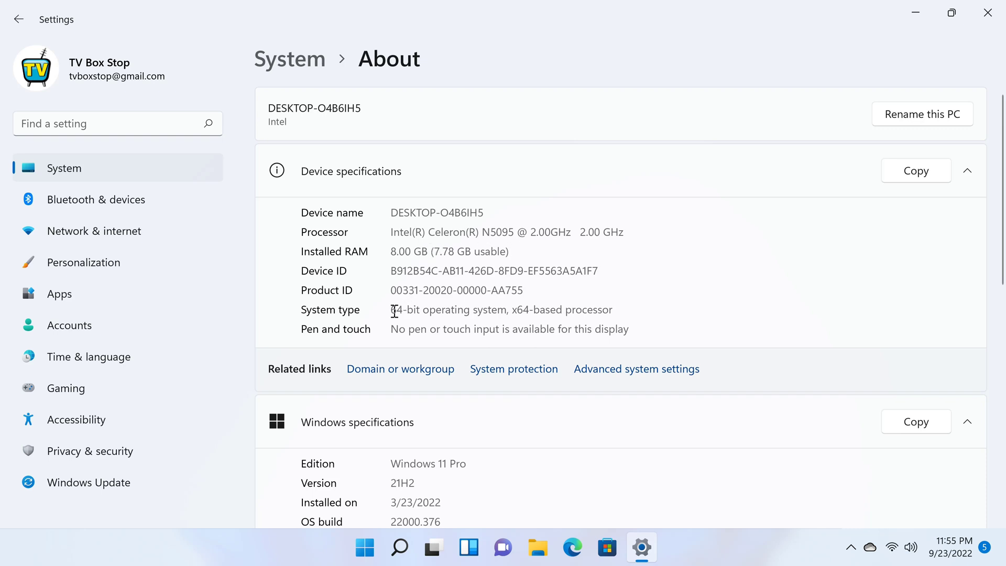
mouse_move(598, 349)
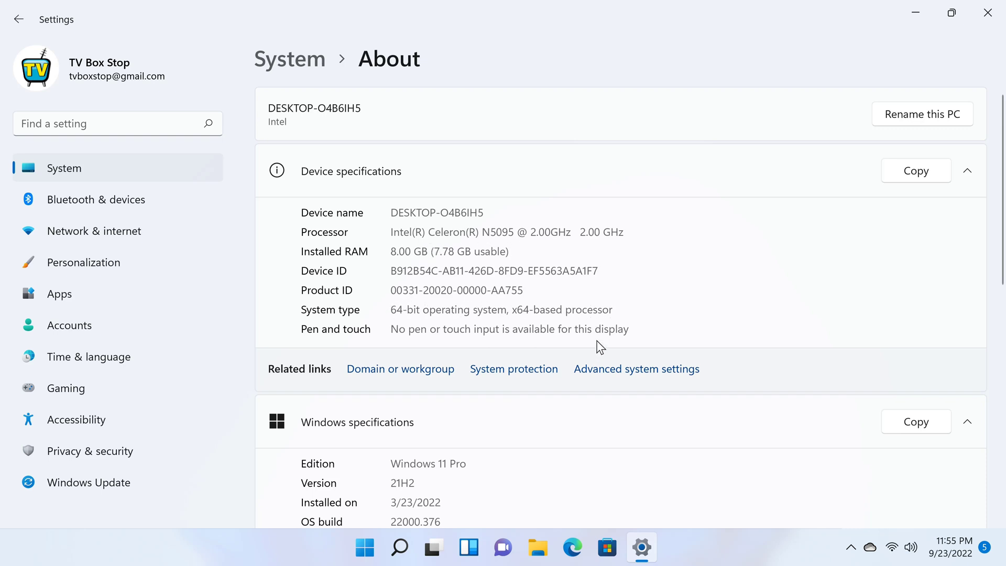
scroll(down, 3)
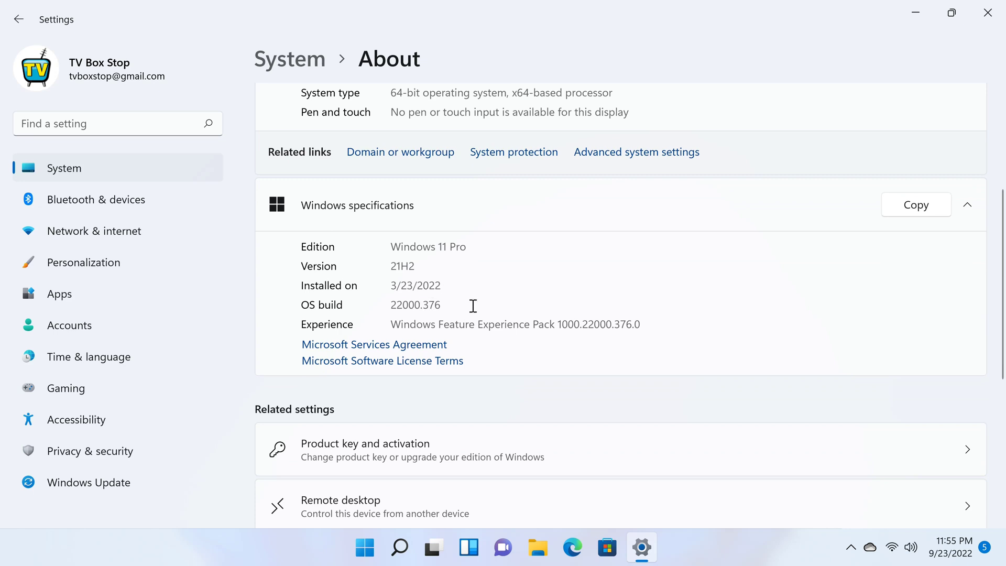
scroll(down, 3)
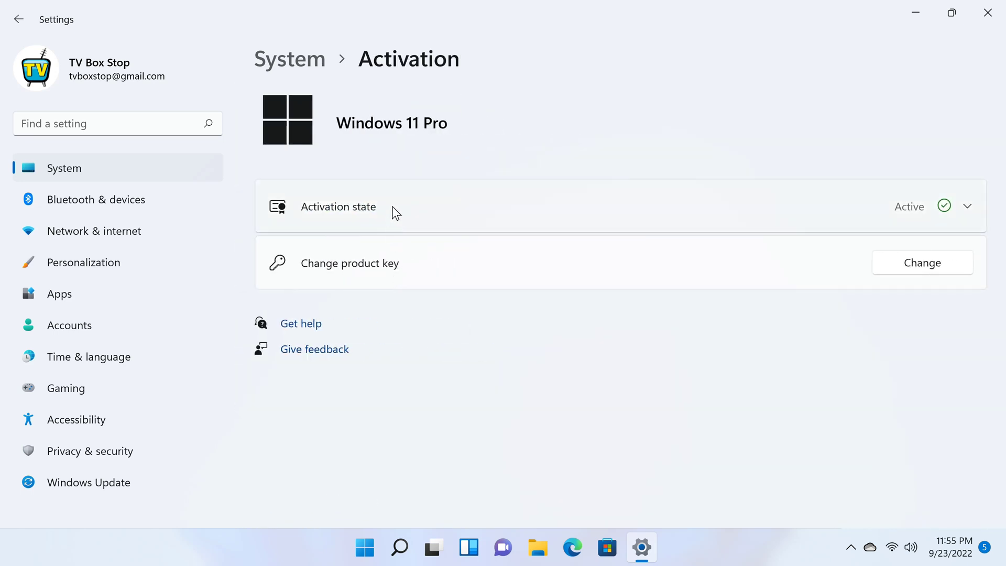
click(968, 205)
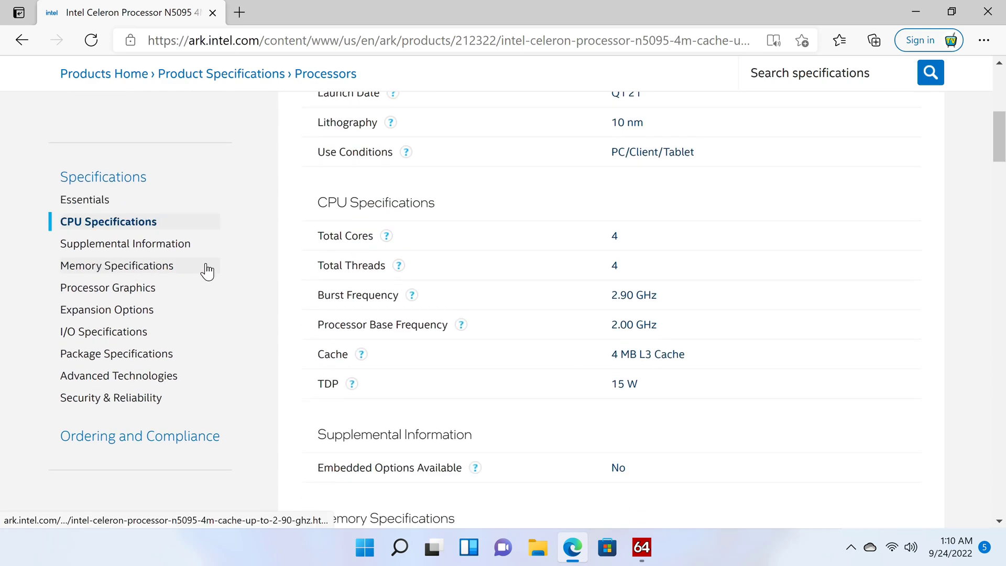
mouse_move(610, 249)
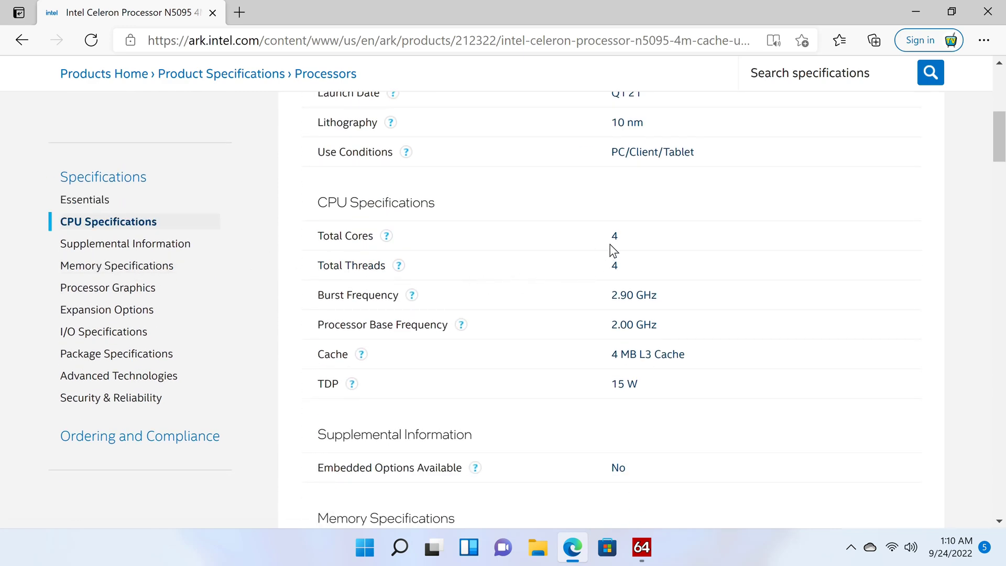
mouse_move(618, 281)
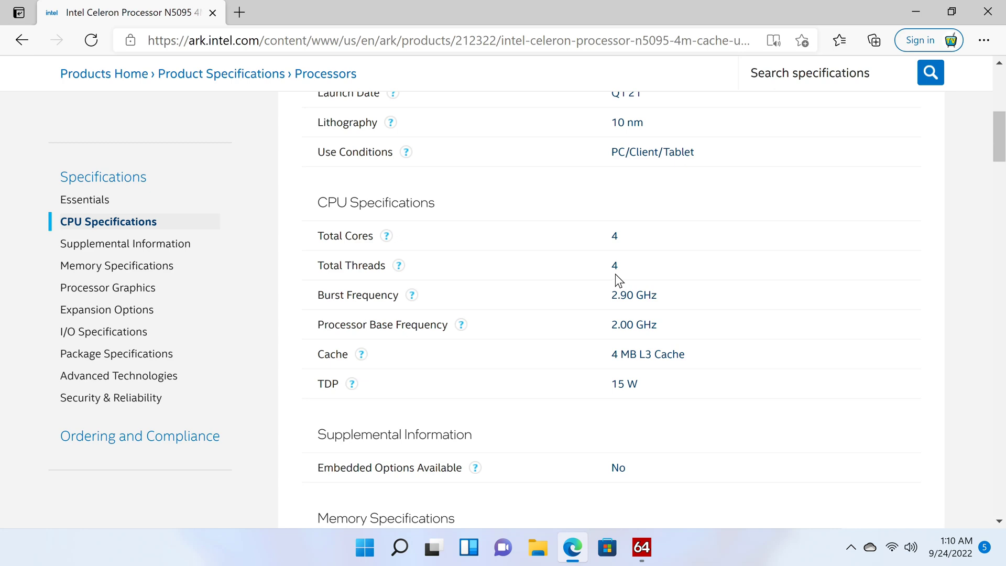
mouse_move(625, 342)
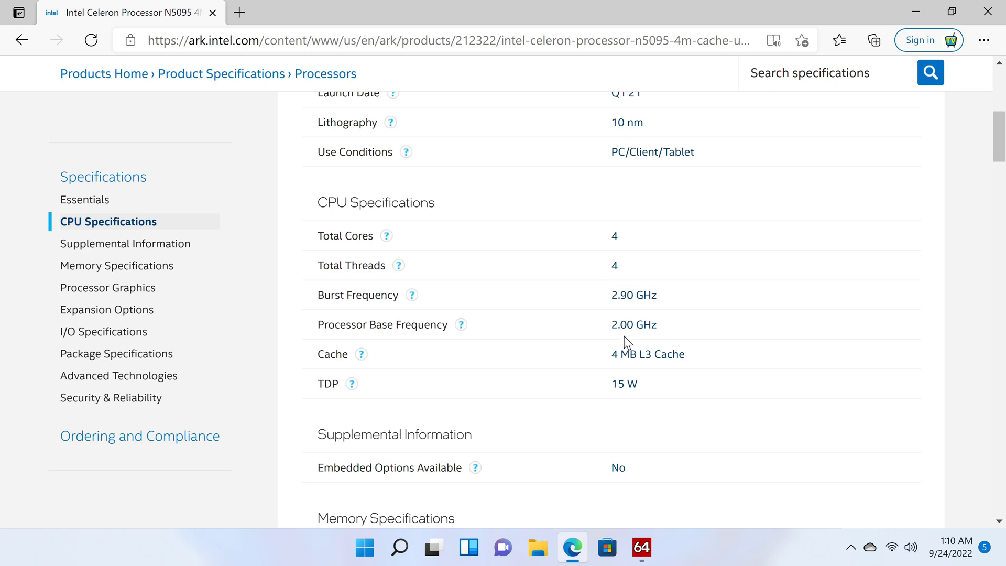
mouse_move(630, 314)
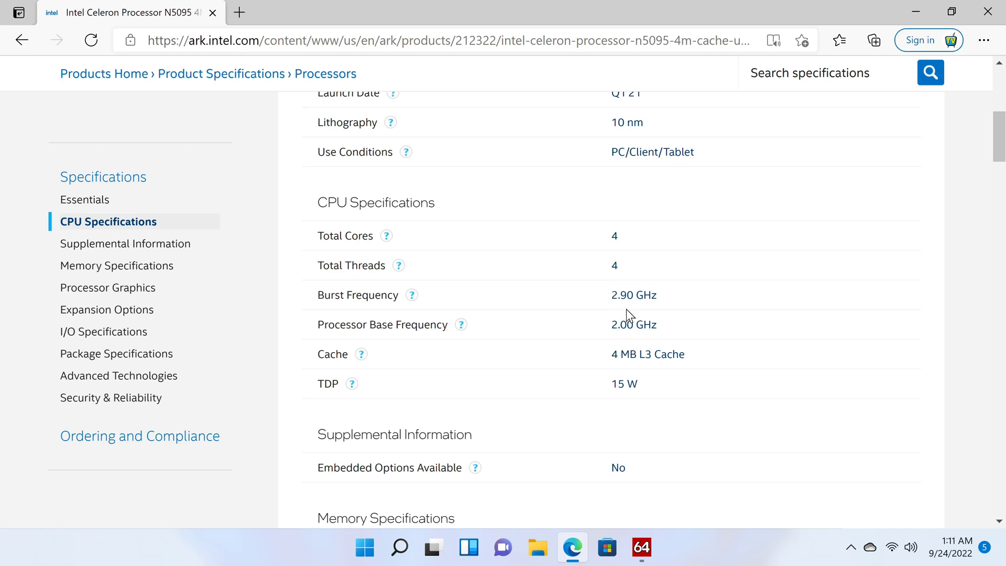
mouse_move(623, 309)
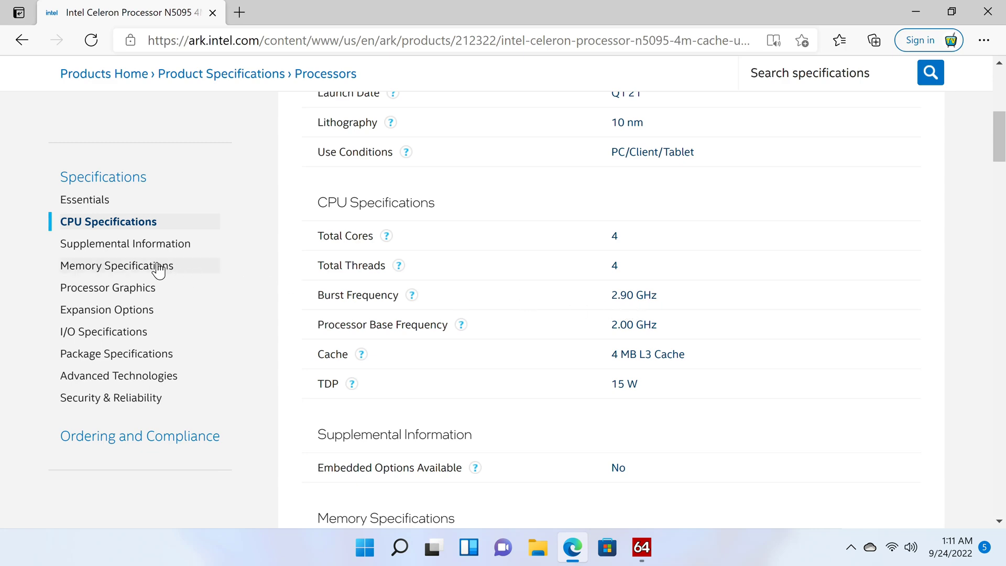
Scroll the Celeron N5095 ARK page to Processor Graphics, then bring up the AIDA64 system summary
click(116, 266)
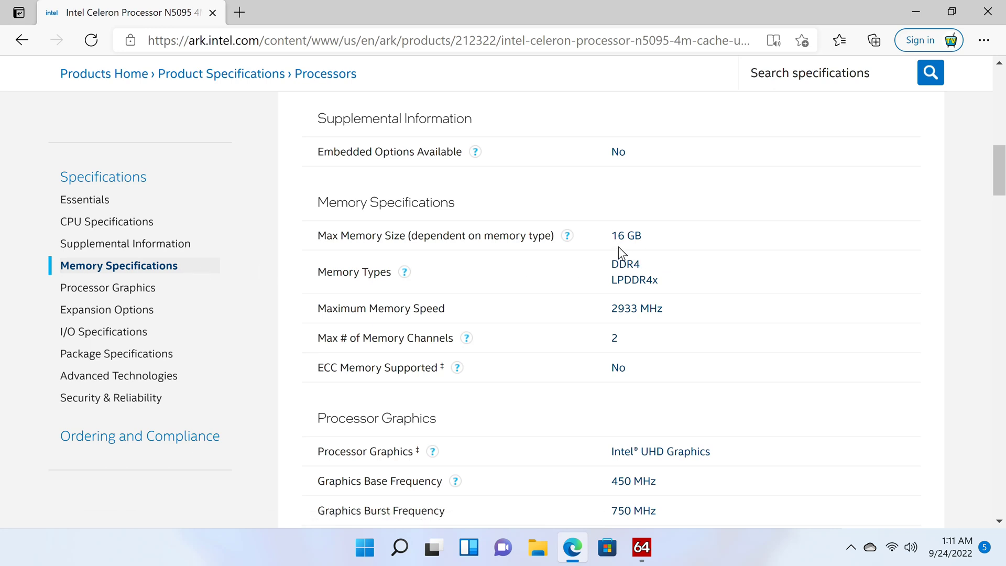
mouse_move(631, 331)
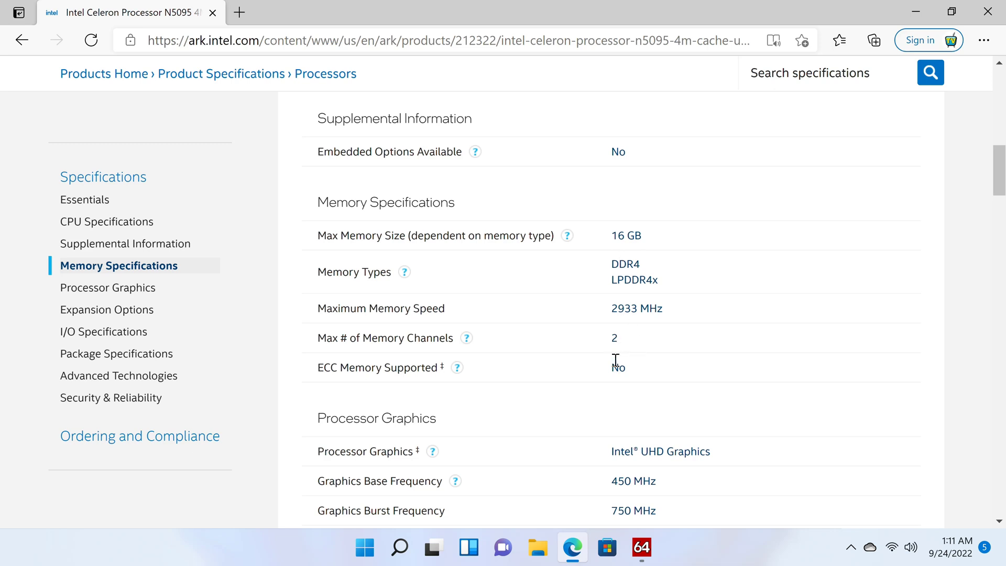
scroll(down, 3)
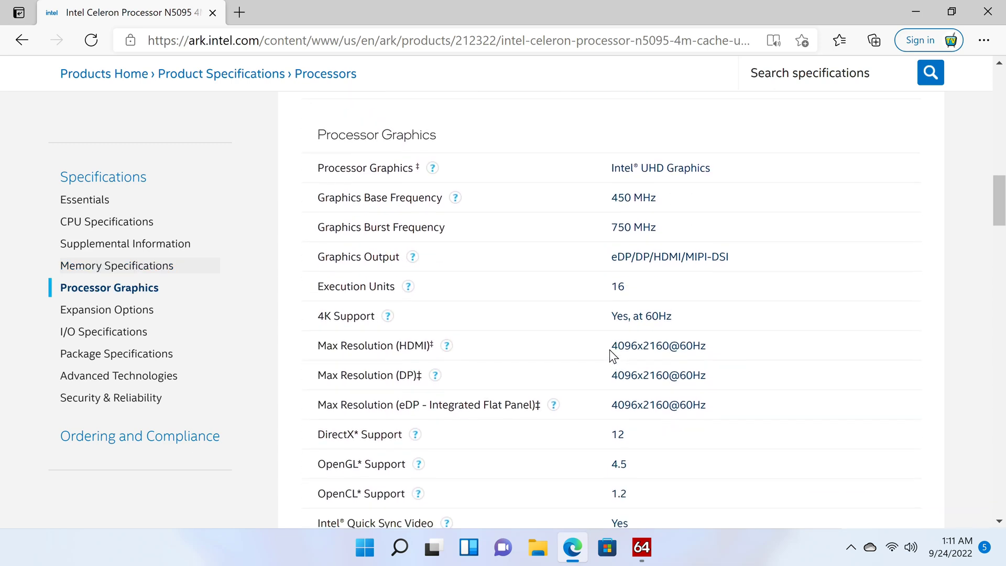
mouse_move(626, 214)
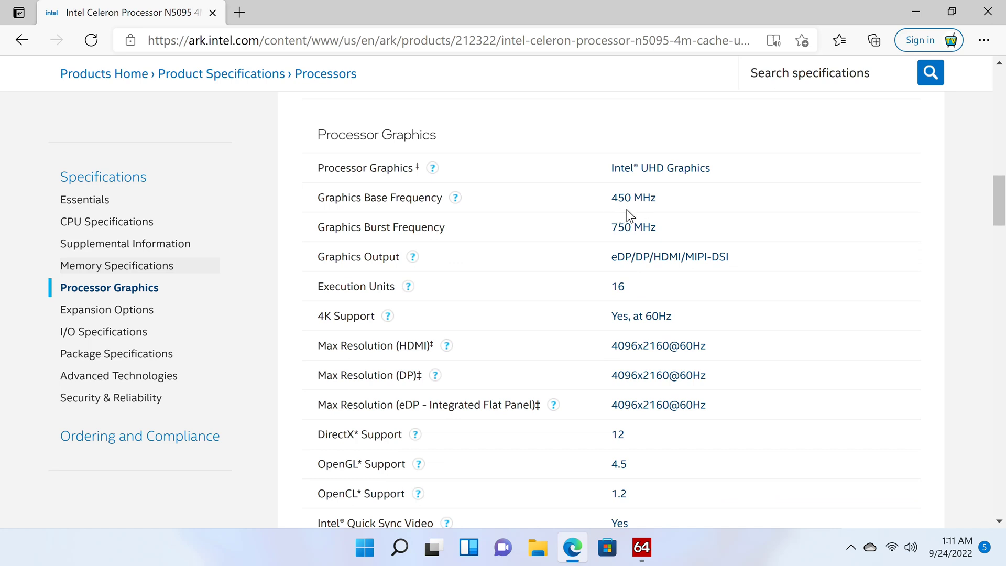
mouse_move(650, 221)
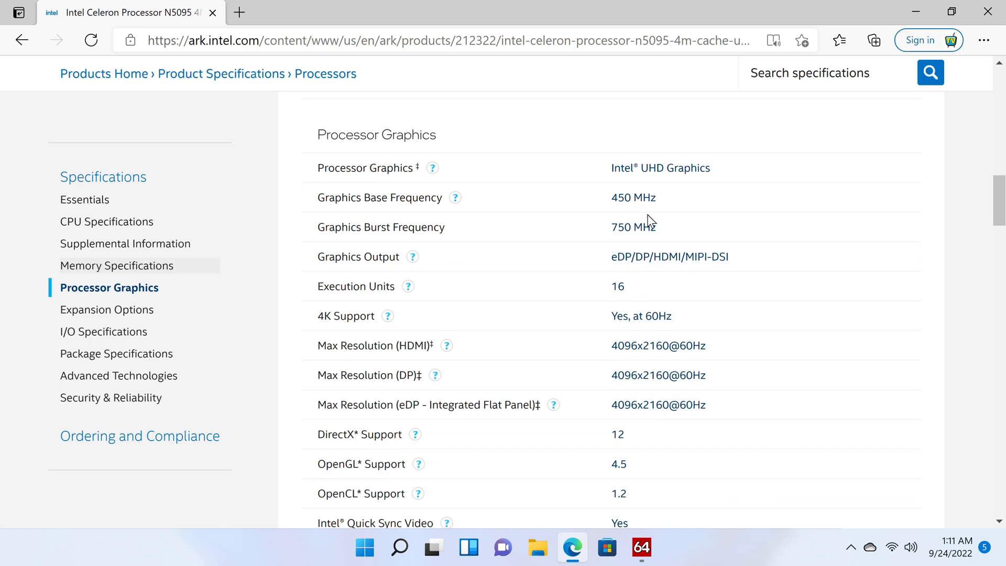
mouse_move(625, 250)
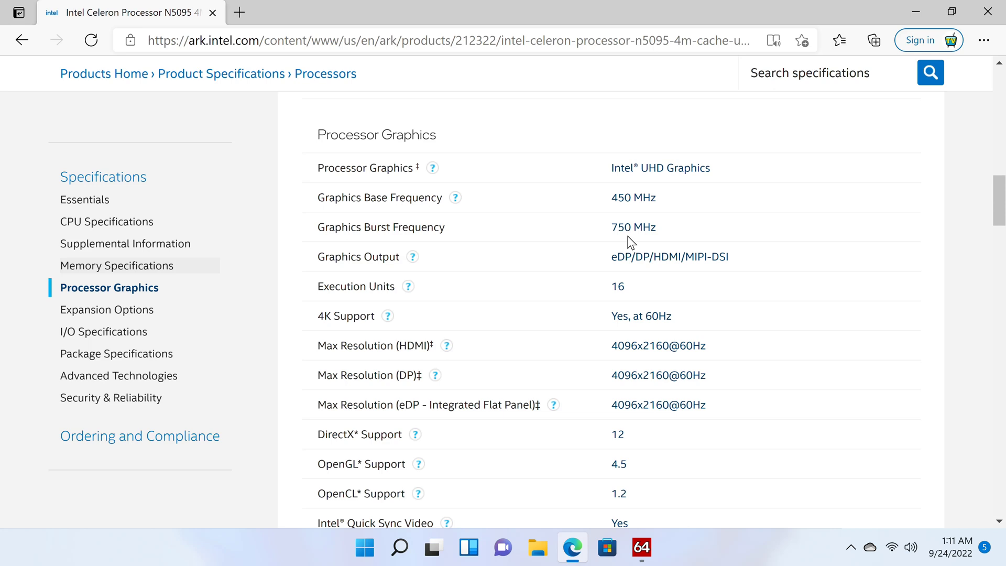
scroll(down, 3)
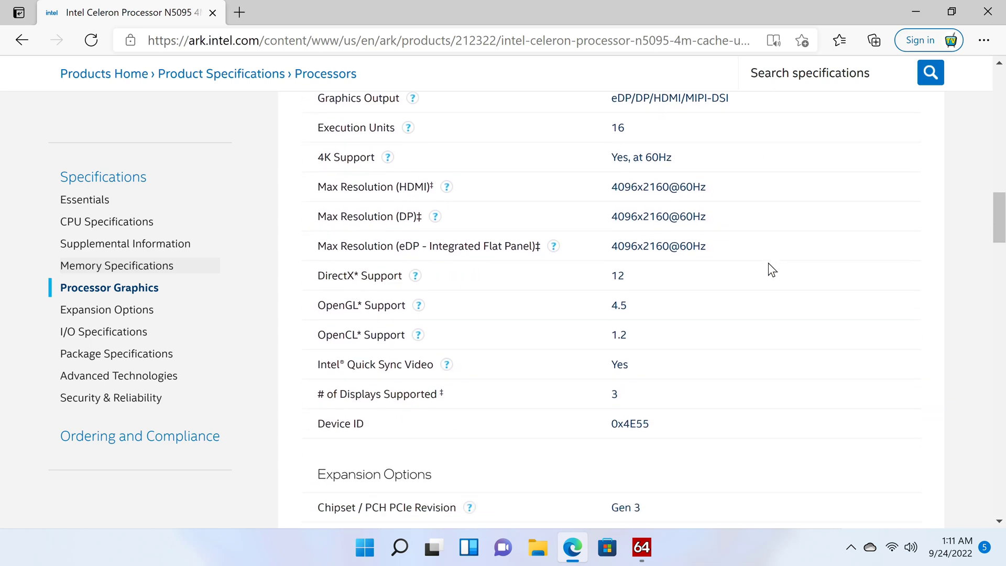
scroll(down, 3)
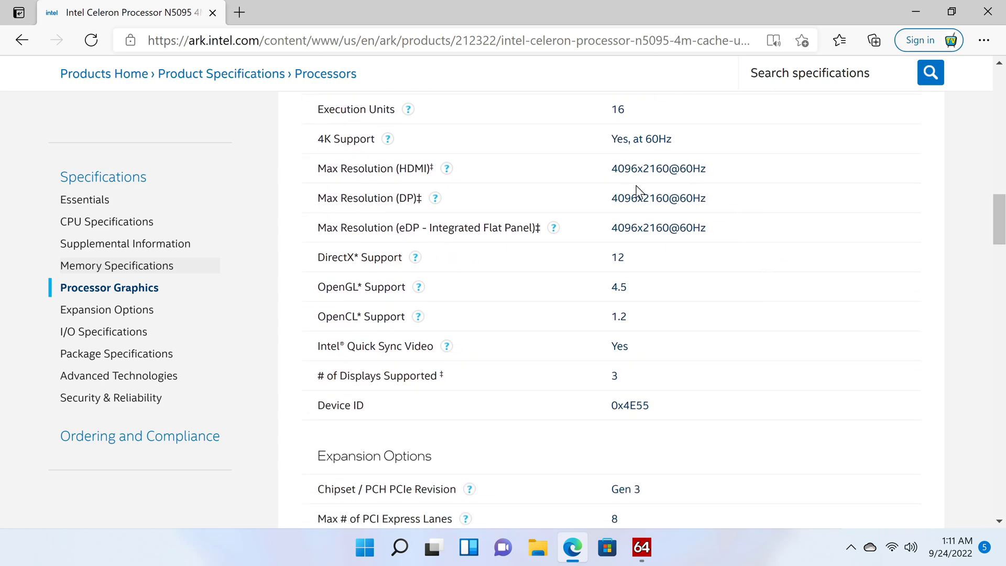
mouse_move(681, 246)
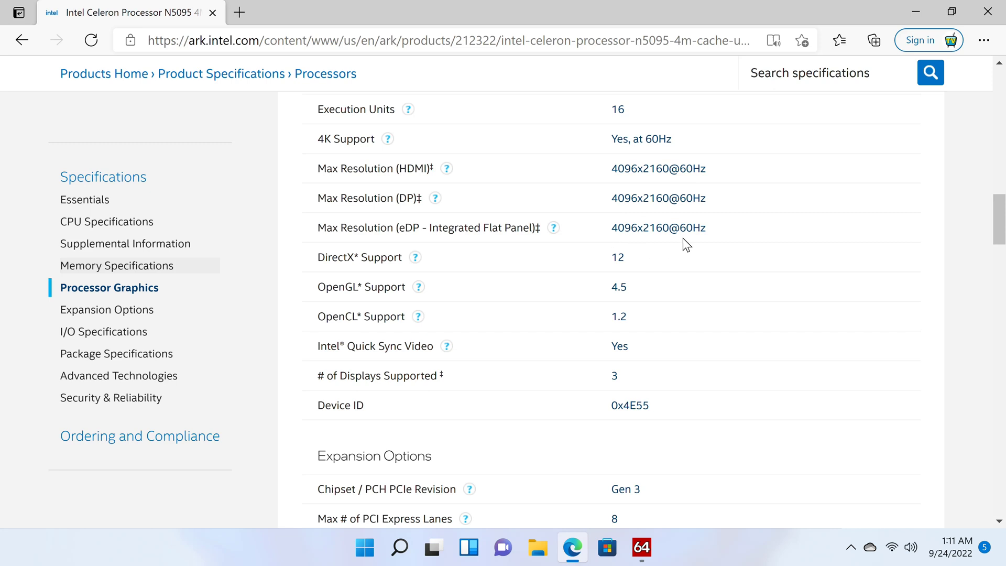
mouse_move(616, 304)
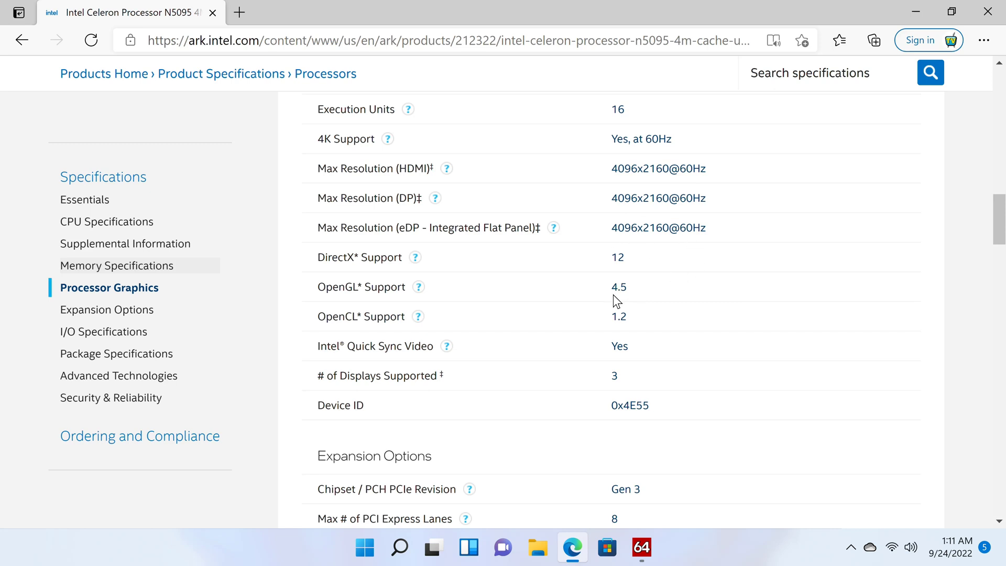
mouse_move(629, 322)
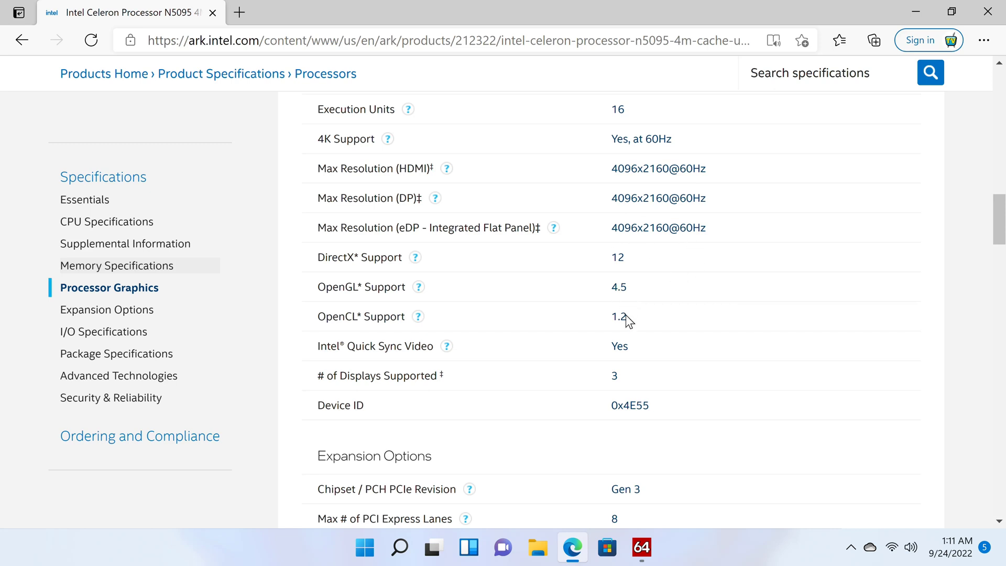
click(641, 547)
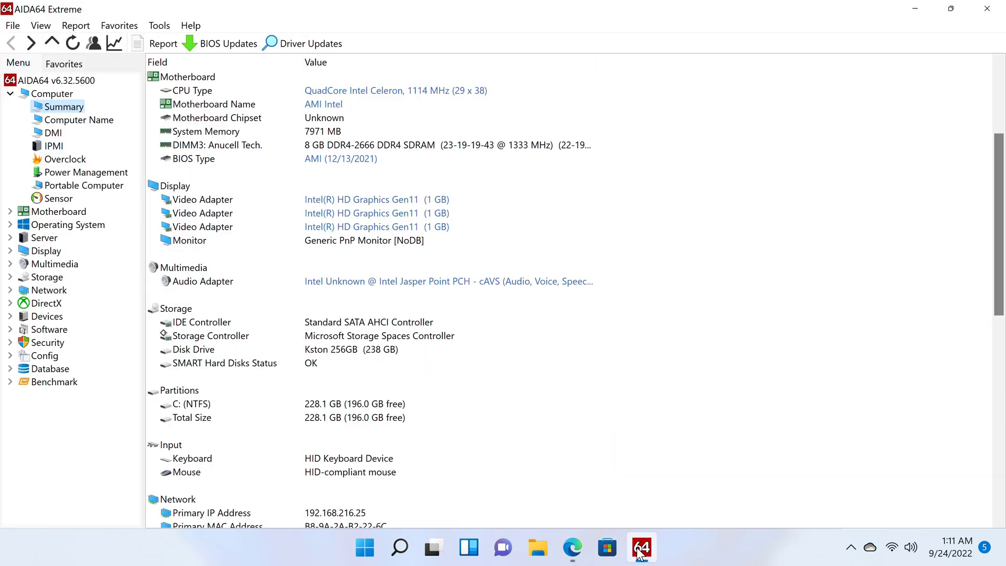
mouse_move(313, 363)
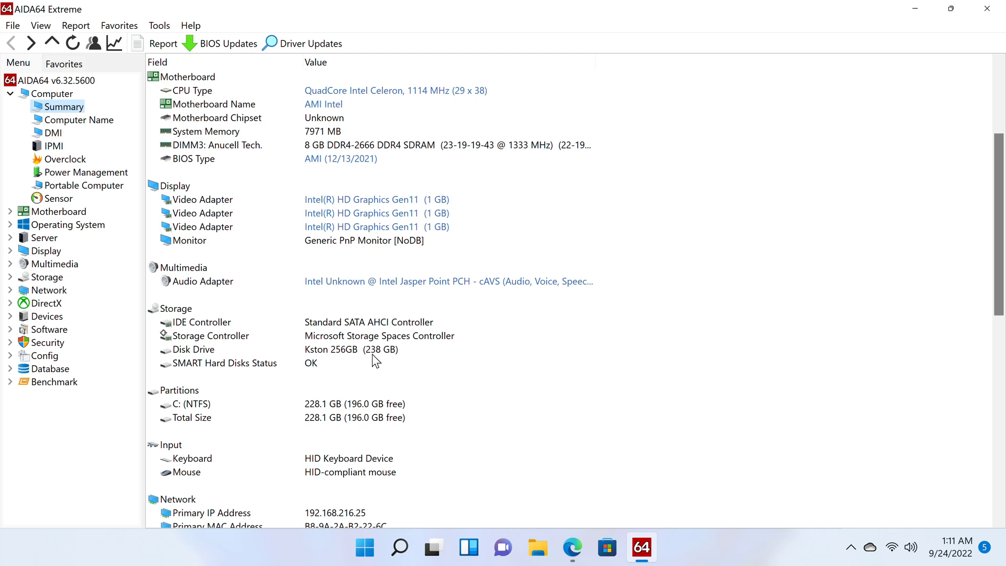
scroll(down, 3)
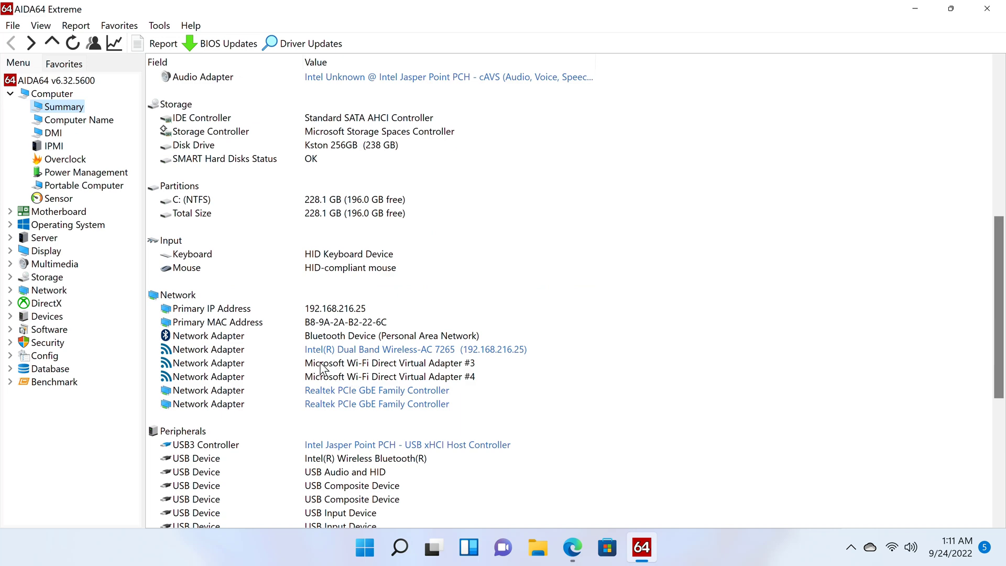
mouse_move(394, 352)
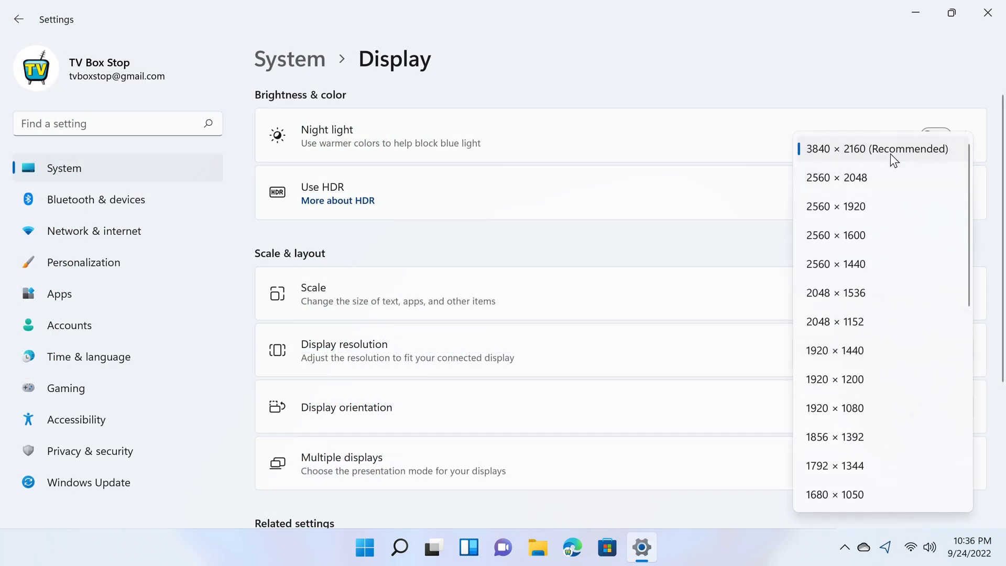
click(875, 149)
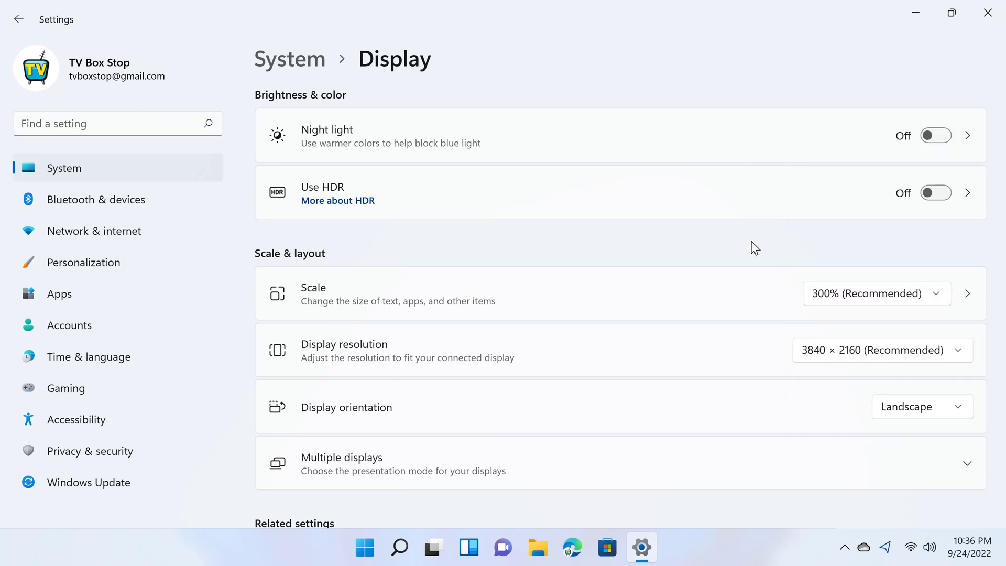
scroll(down, 3)
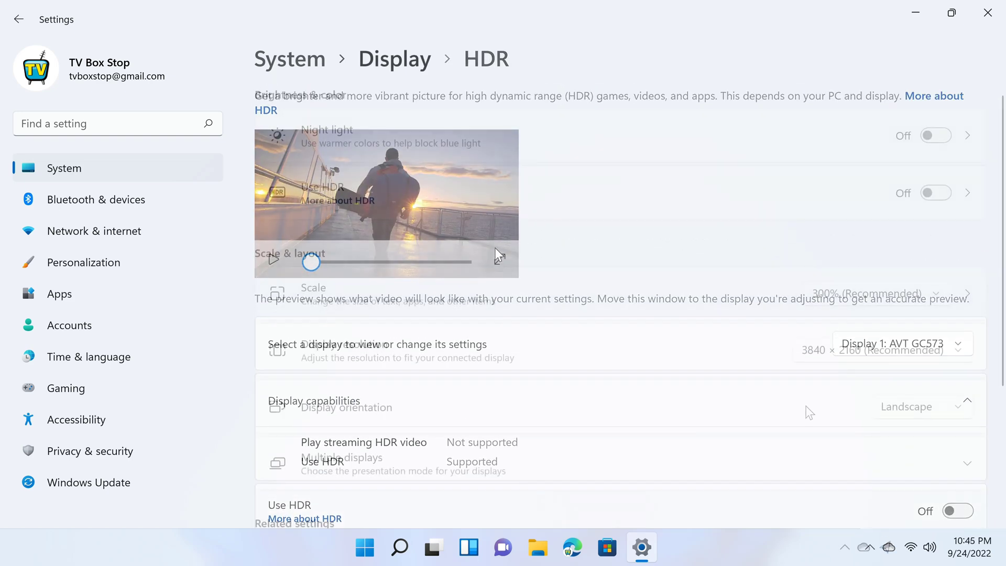
click(19, 18)
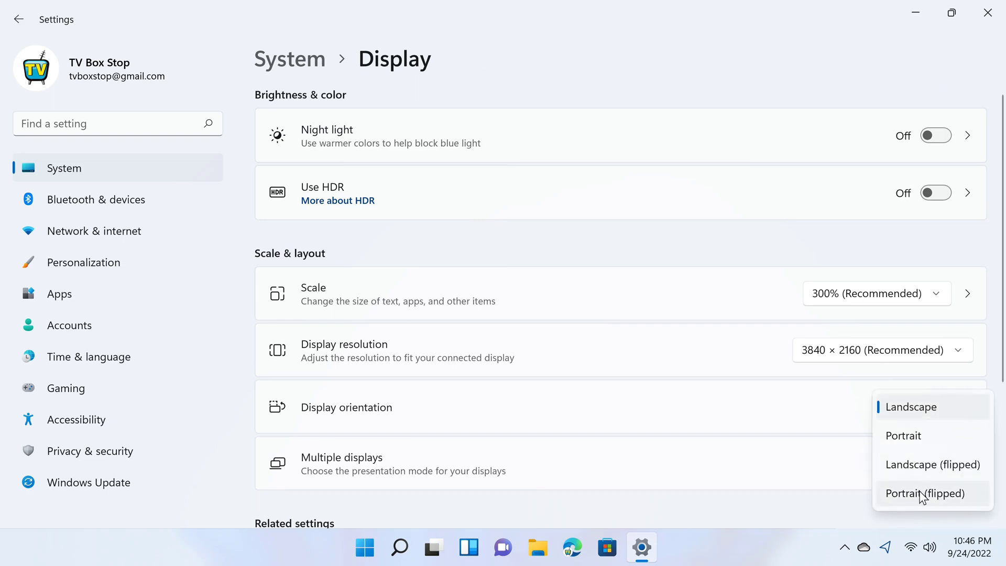
click(925, 493)
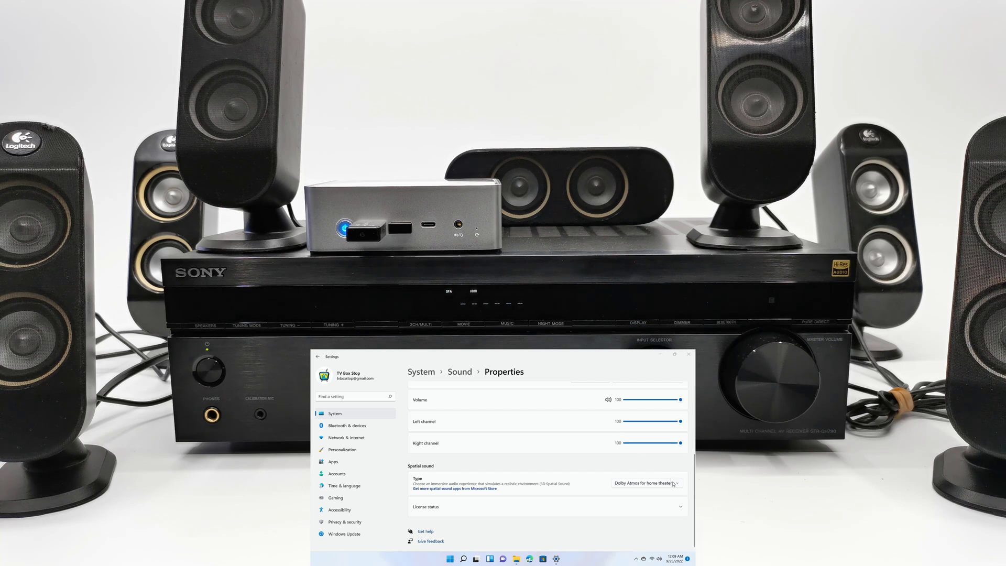
List the speaker's spatial sound formats and set Dolby Atmos for home theater
click(647, 483)
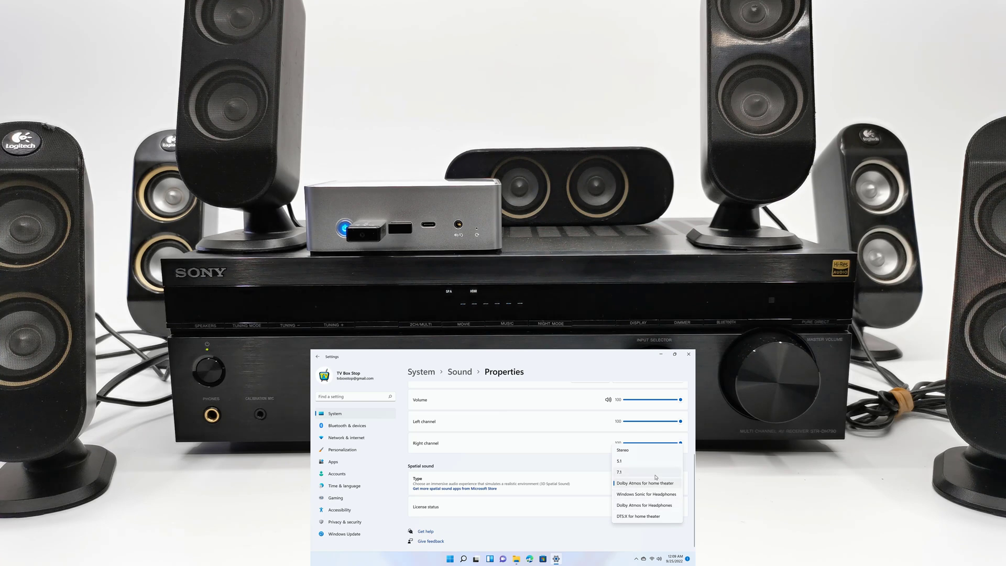
click(644, 482)
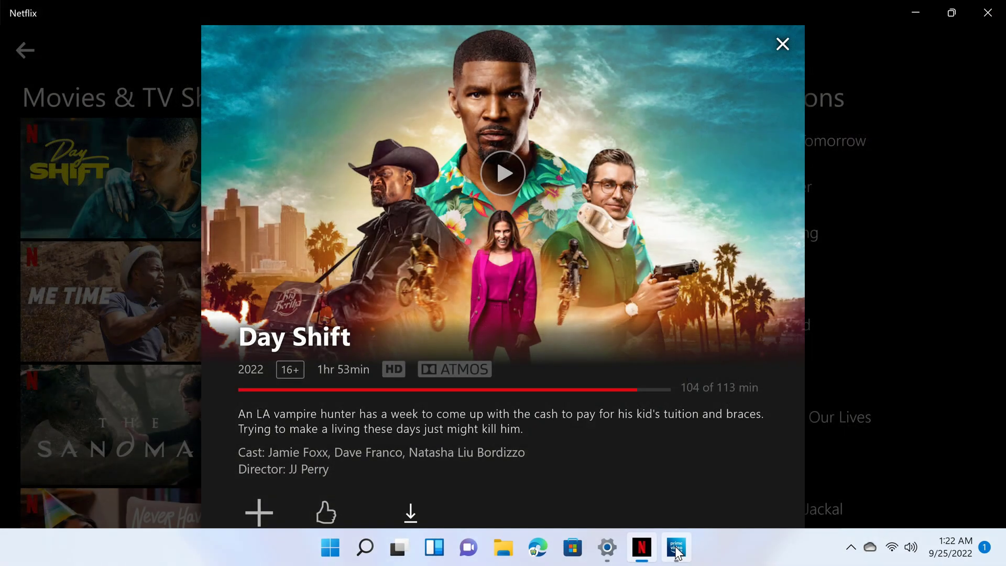
mouse_move(683, 545)
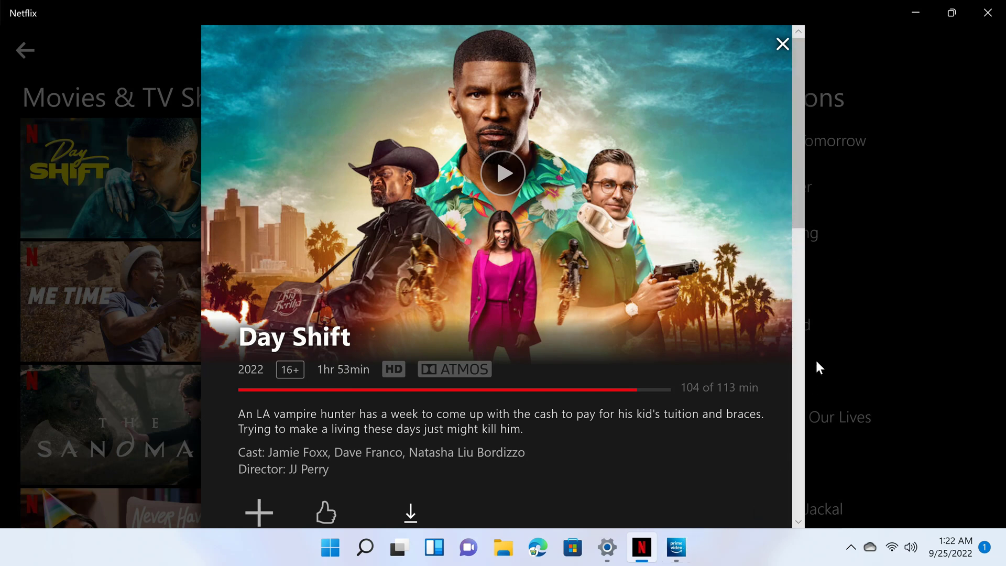
mouse_move(654, 354)
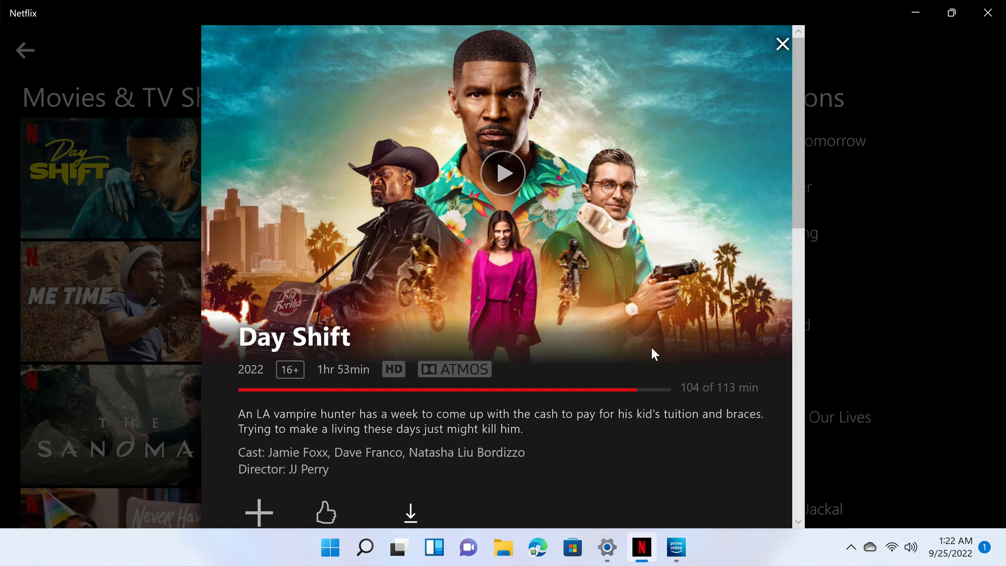
mouse_move(698, 435)
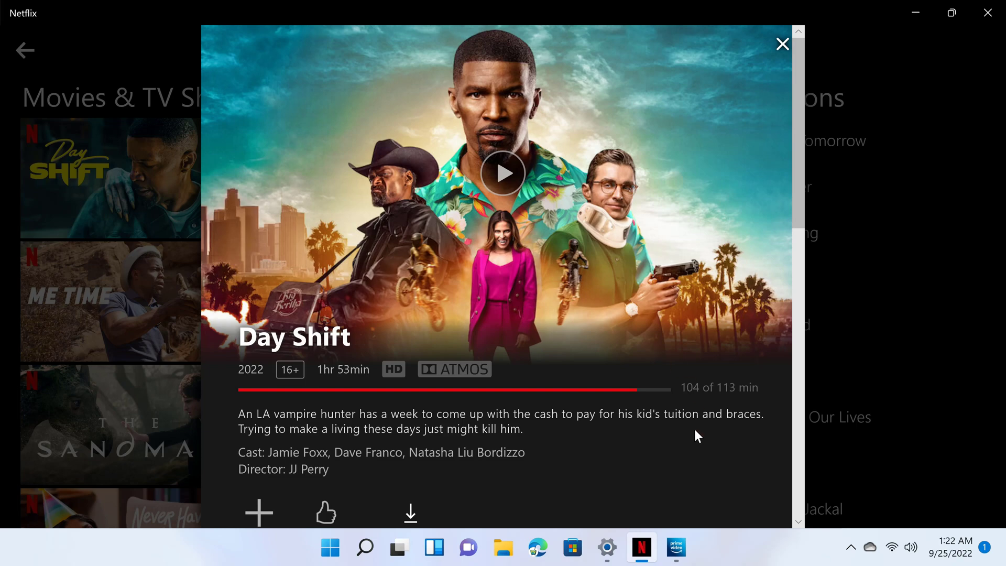
click(675, 547)
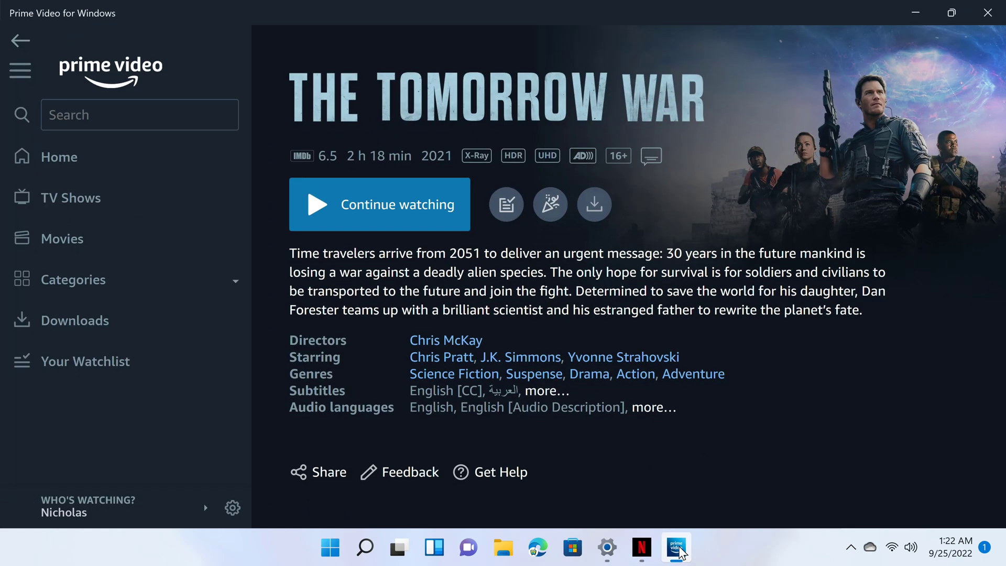
click(641, 547)
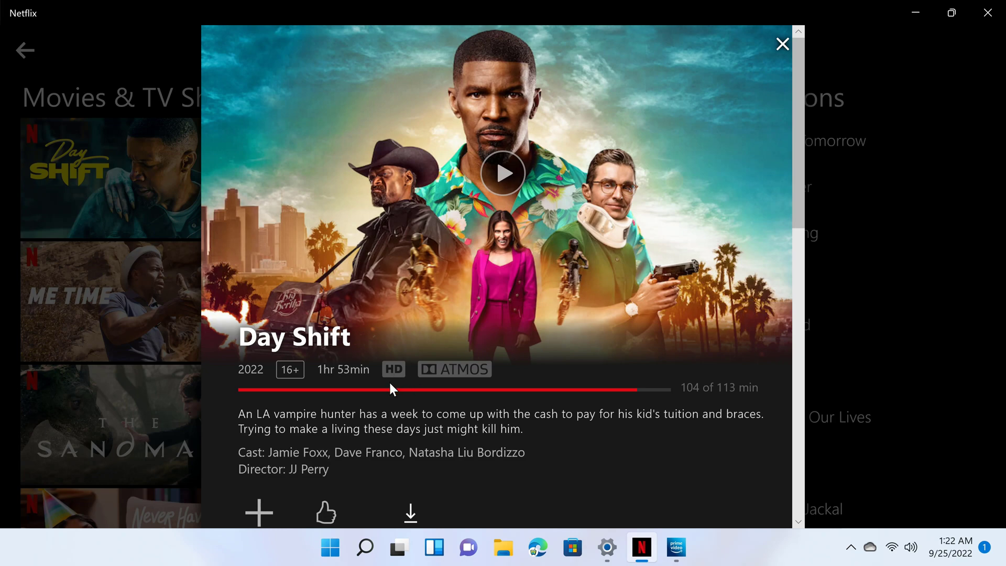
mouse_move(457, 387)
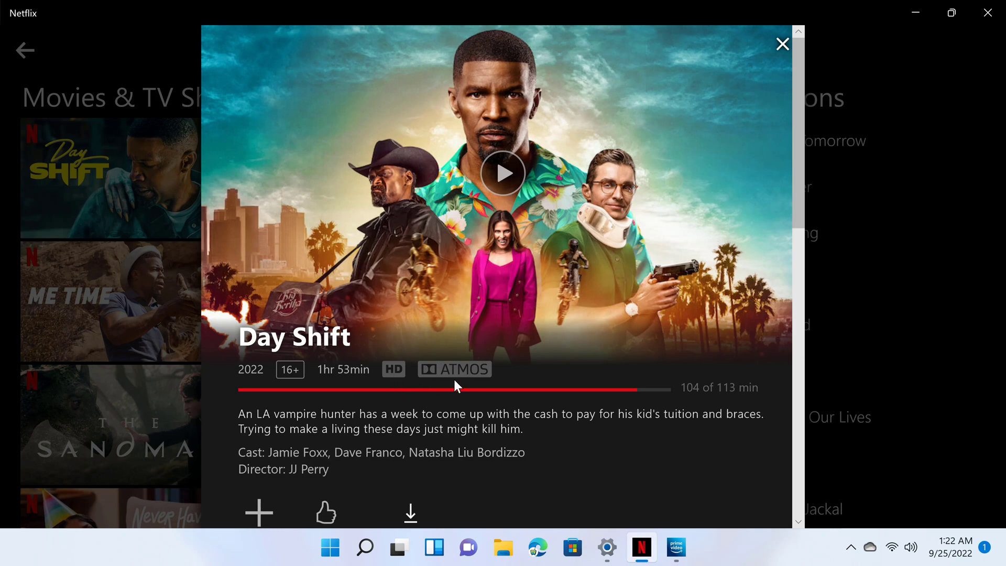
click(676, 546)
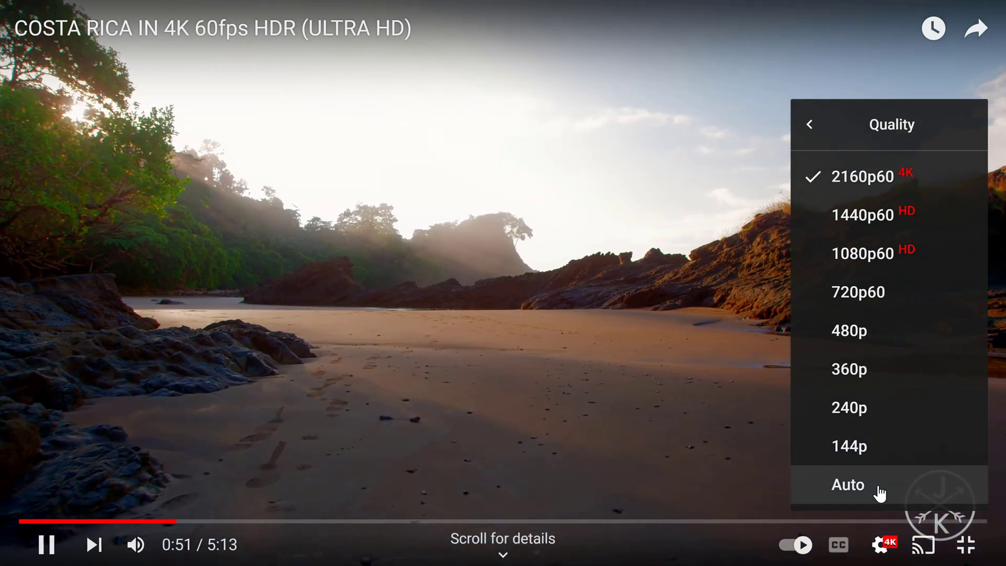
mouse_move(696, 354)
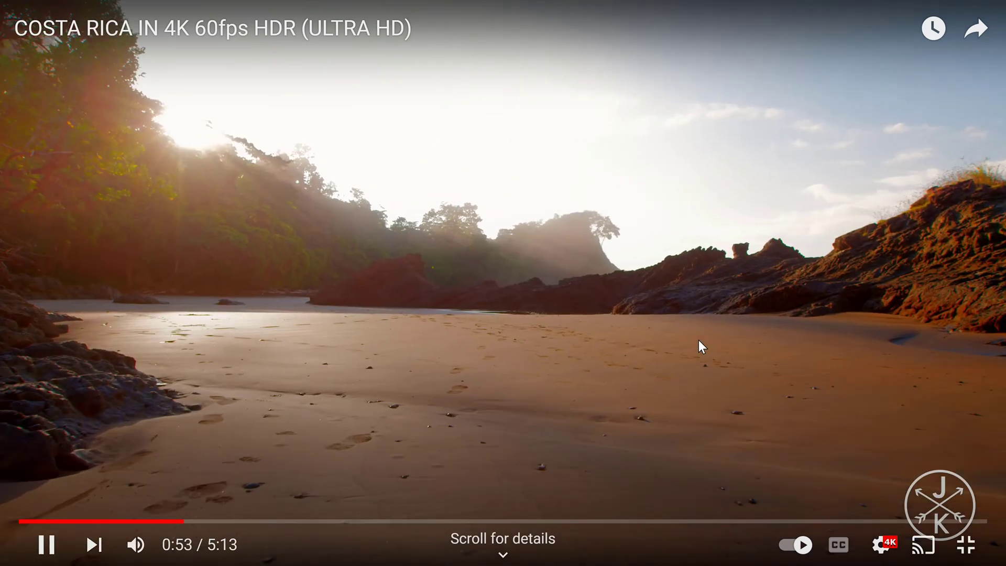
Keep the Costa Rica 4K HDR video at 2160p60 quality and resume watching
click(879, 545)
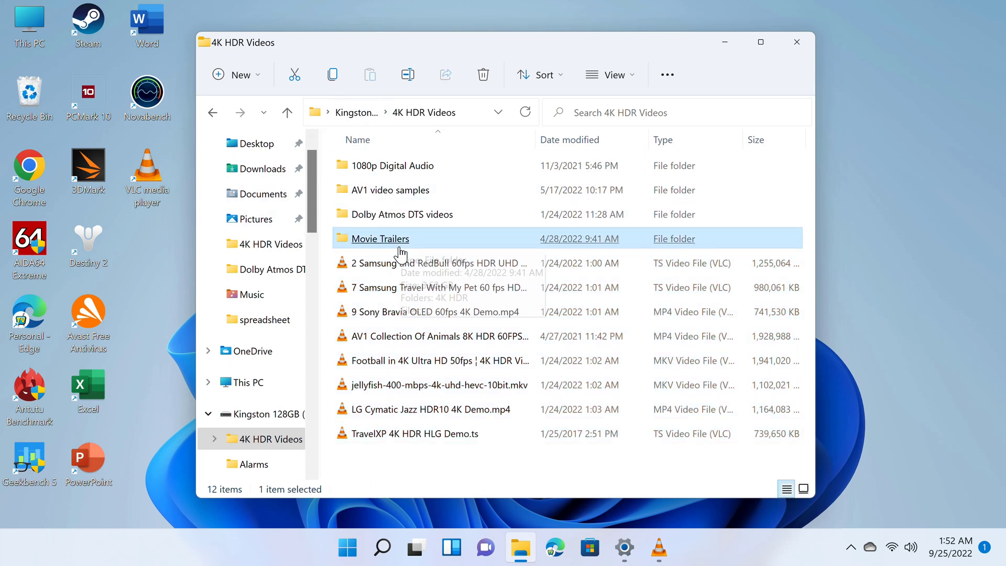
mouse_move(329, 264)
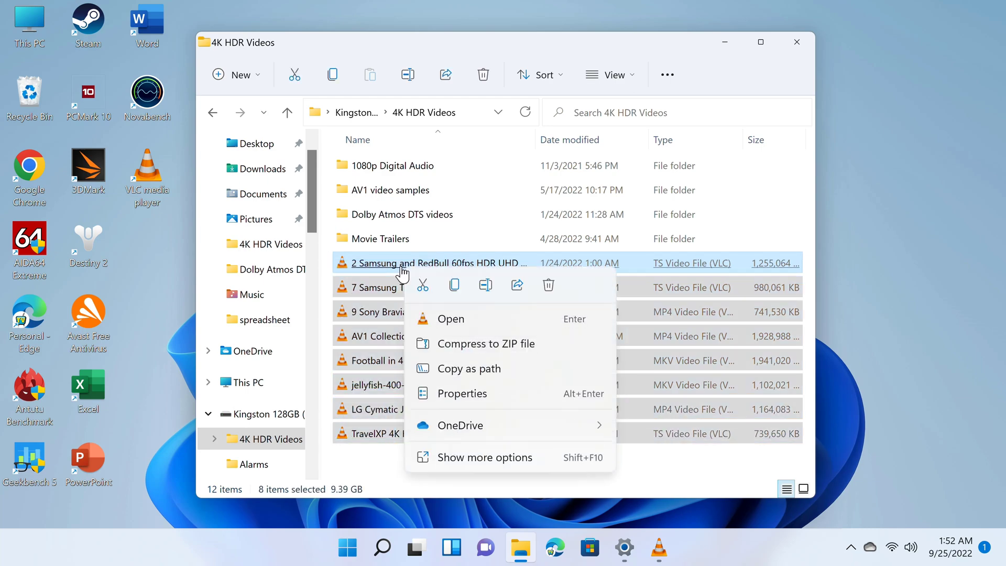
Open all eight selected video files from the 4K HDR Videos folder
click(450, 319)
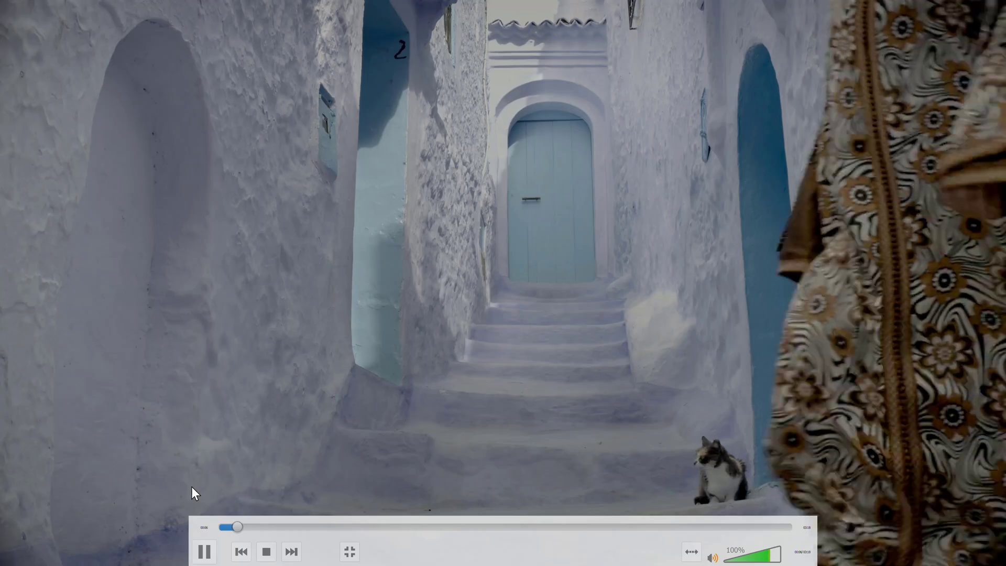
Skip forward through the VLC playlist past the Samsung clip to the next video
click(290, 551)
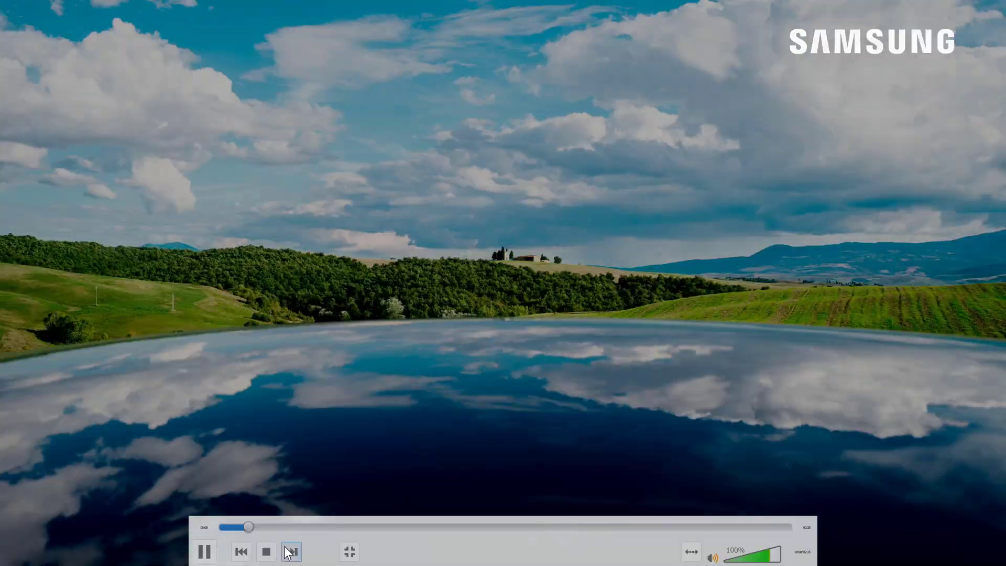
click(292, 551)
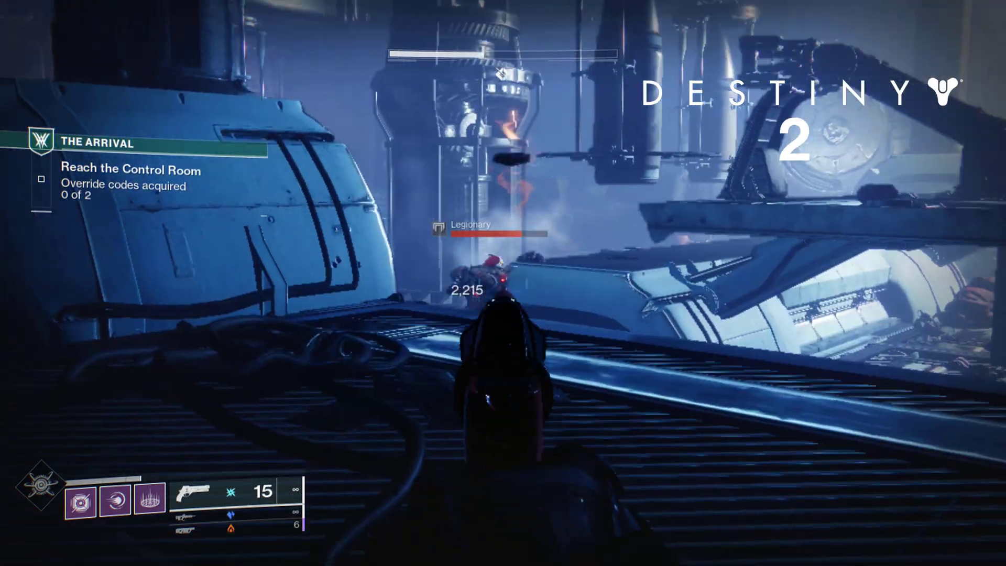
Fire at the Legionary enemy while advancing through The Arrival mission
click(500, 281)
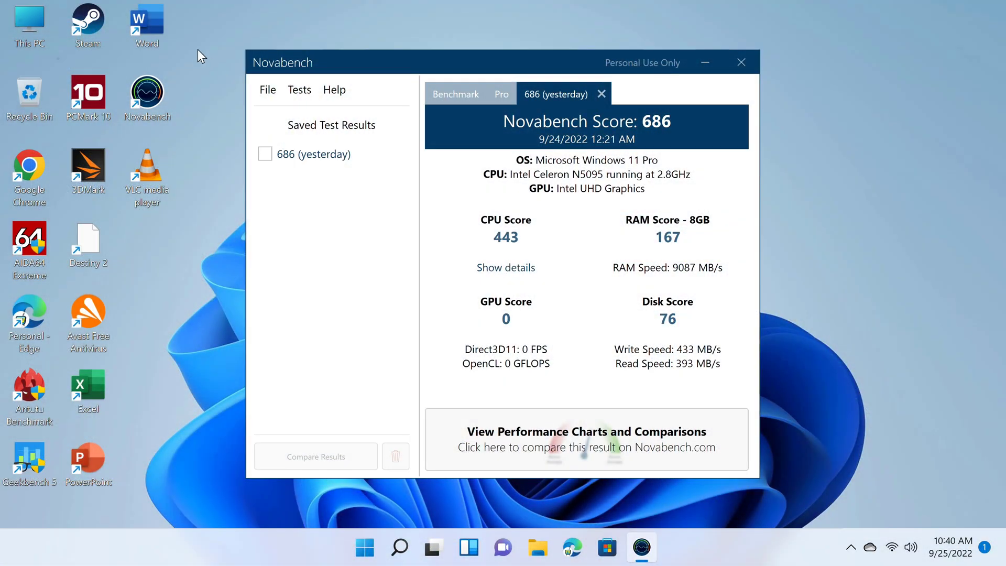
mouse_move(417, 304)
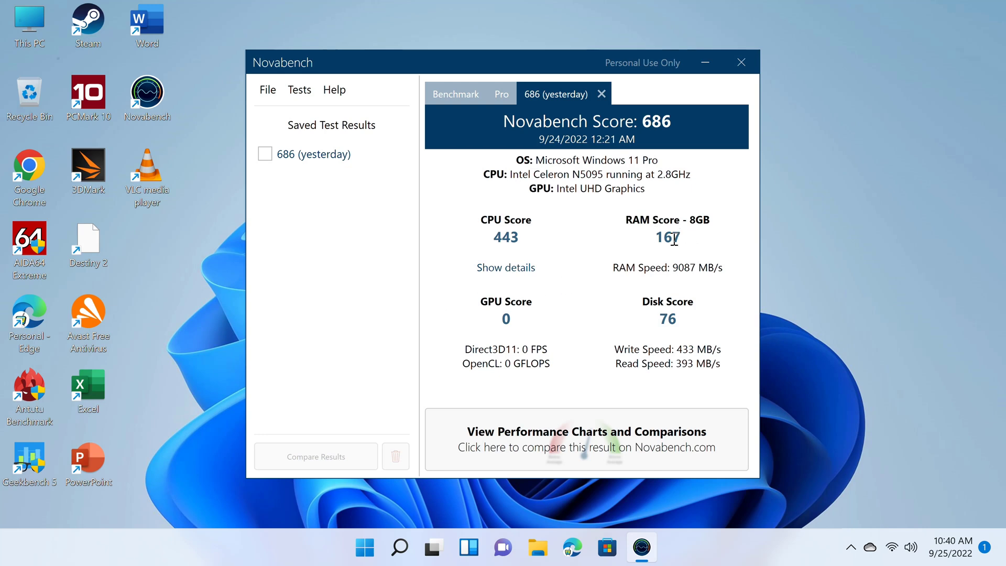
mouse_move(675, 300)
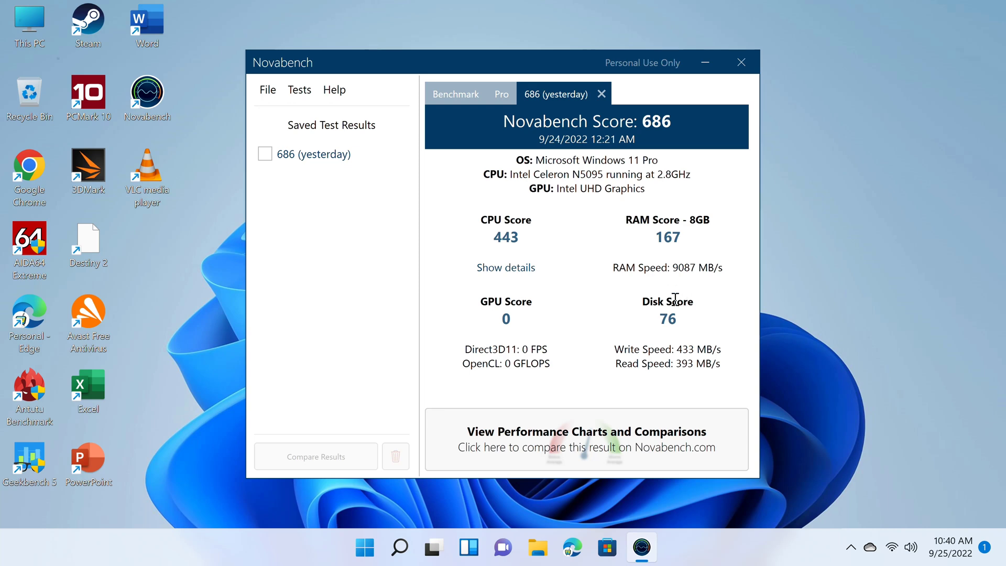
mouse_move(618, 284)
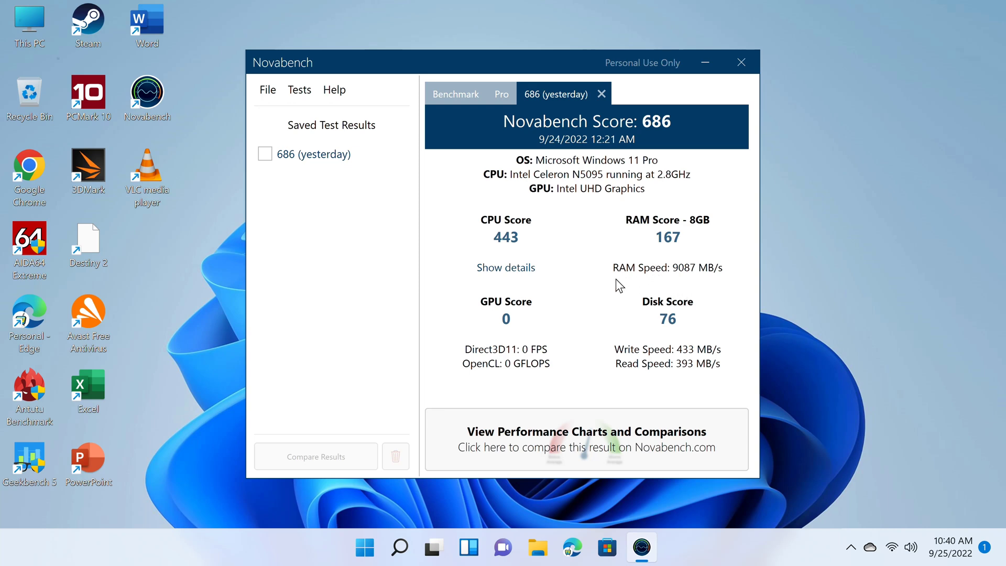
mouse_move(698, 282)
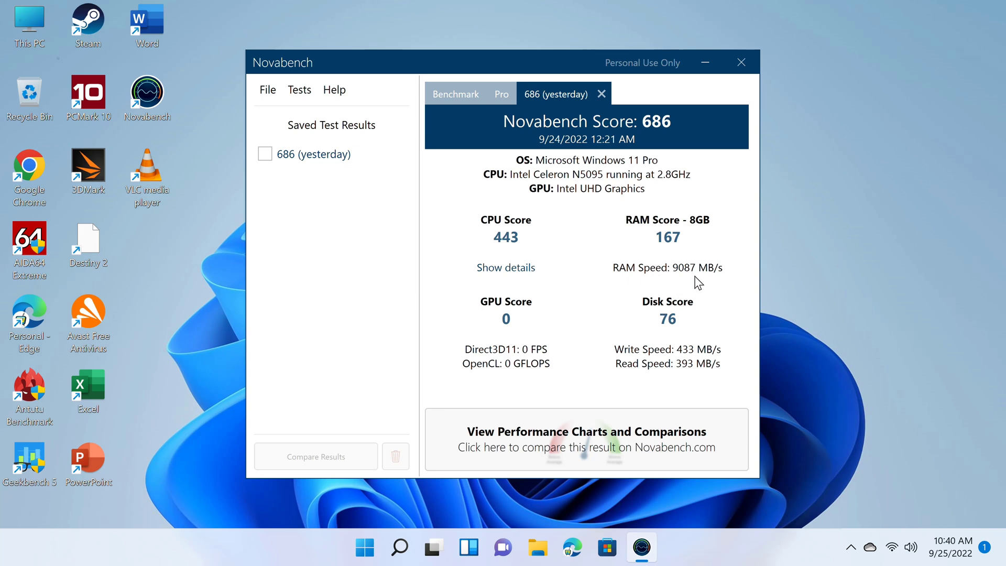
mouse_move(725, 297)
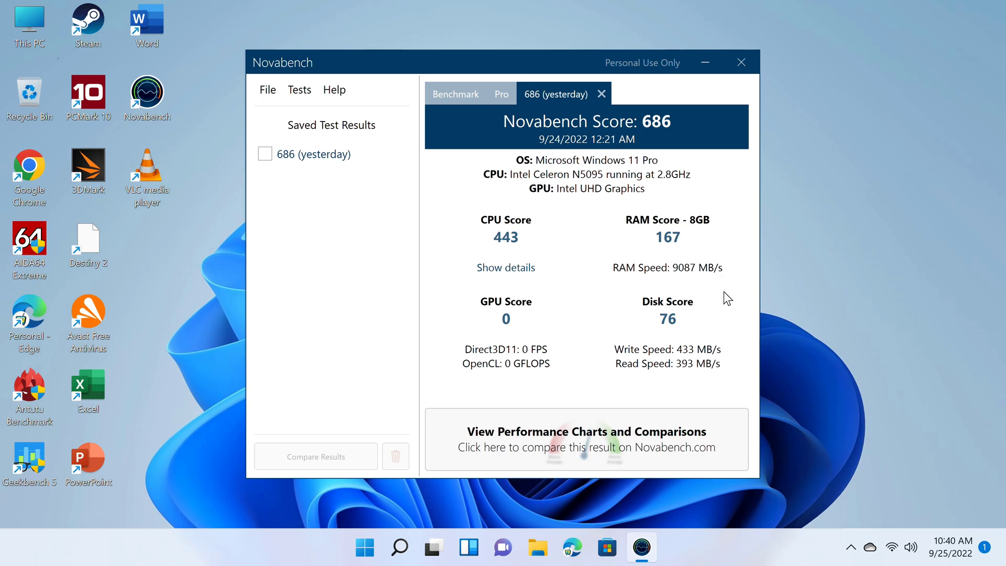
mouse_move(684, 381)
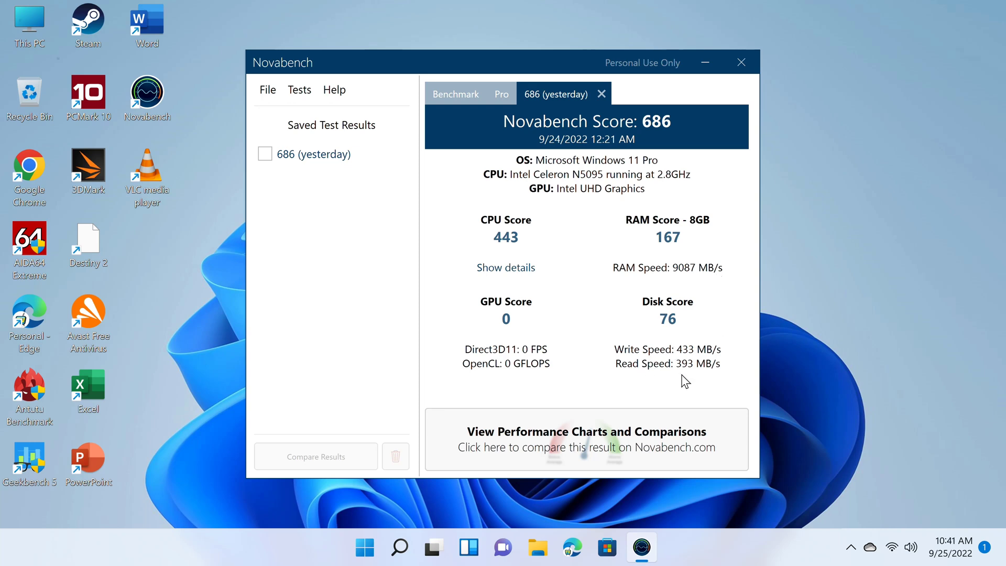
mouse_move(715, 383)
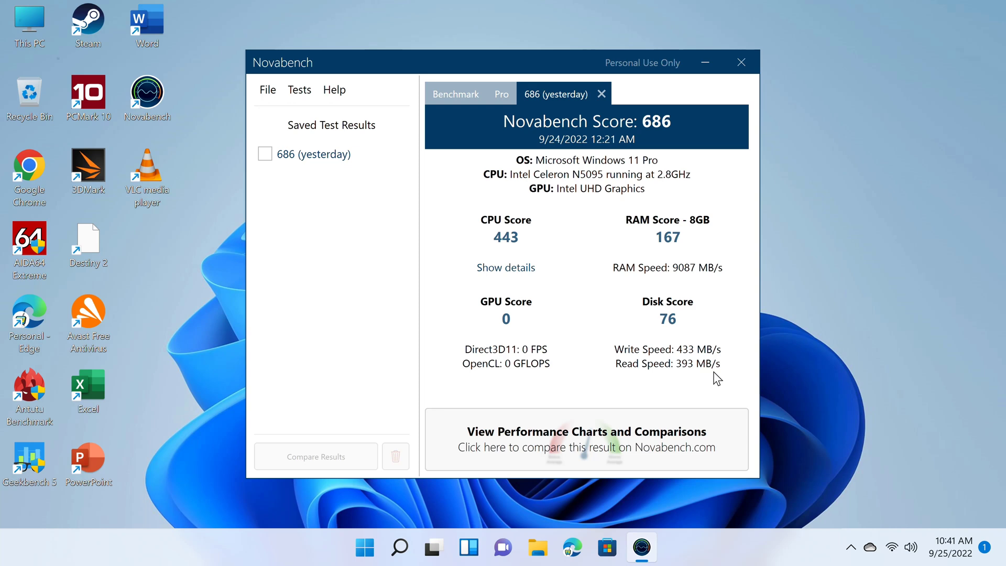
mouse_move(725, 358)
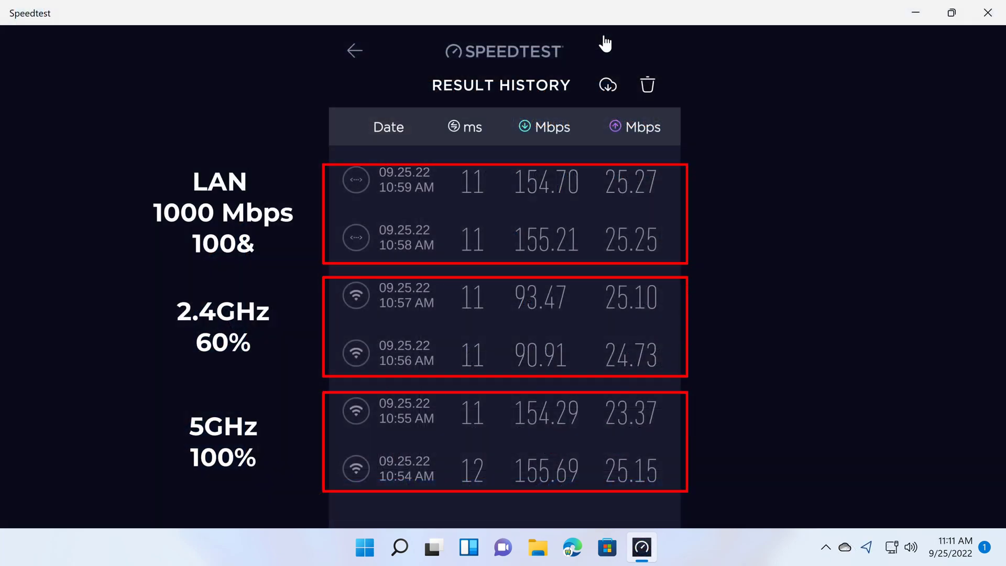
mouse_move(727, 271)
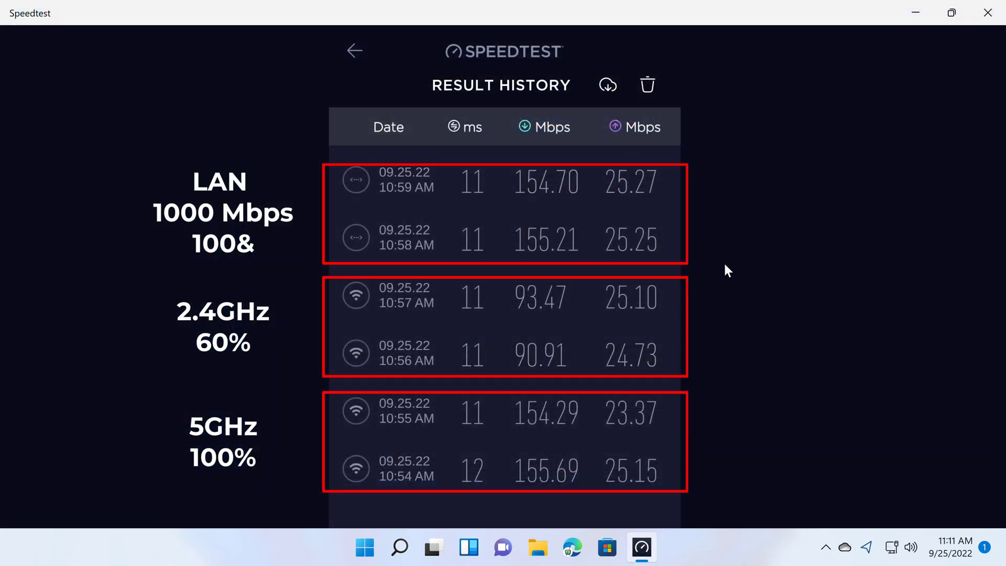
mouse_move(132, 134)
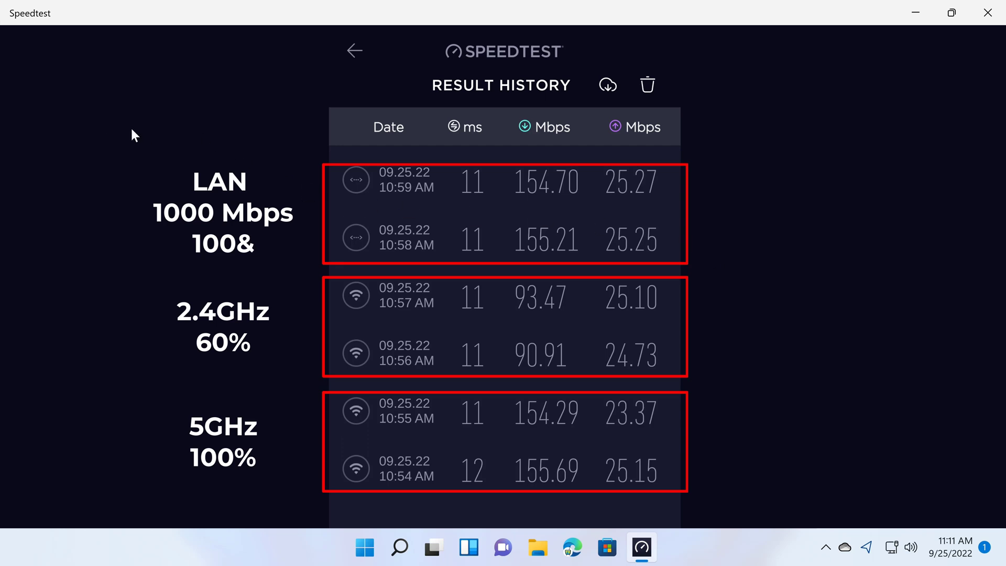
mouse_move(451, 384)
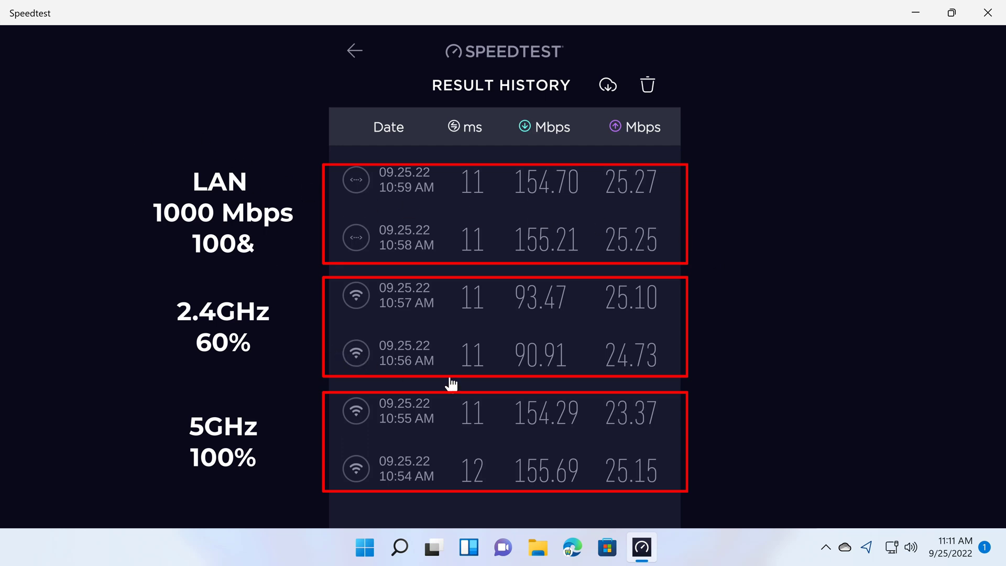
mouse_move(515, 212)
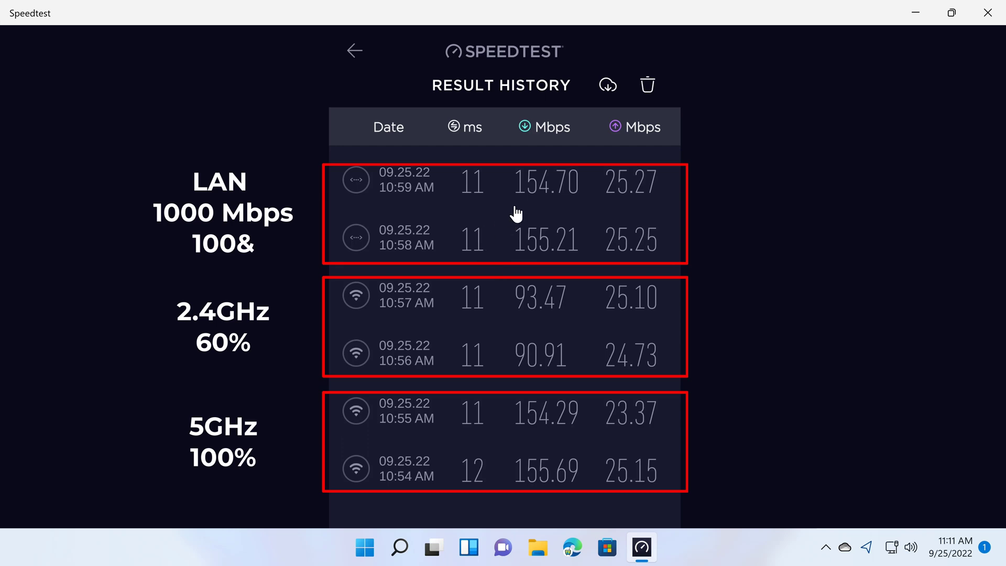
mouse_move(512, 220)
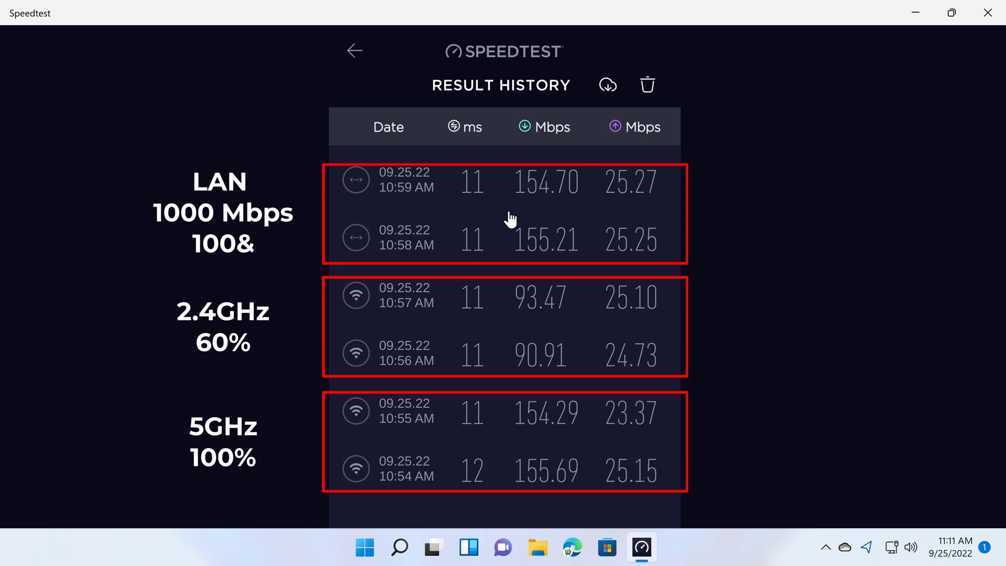
mouse_move(531, 312)
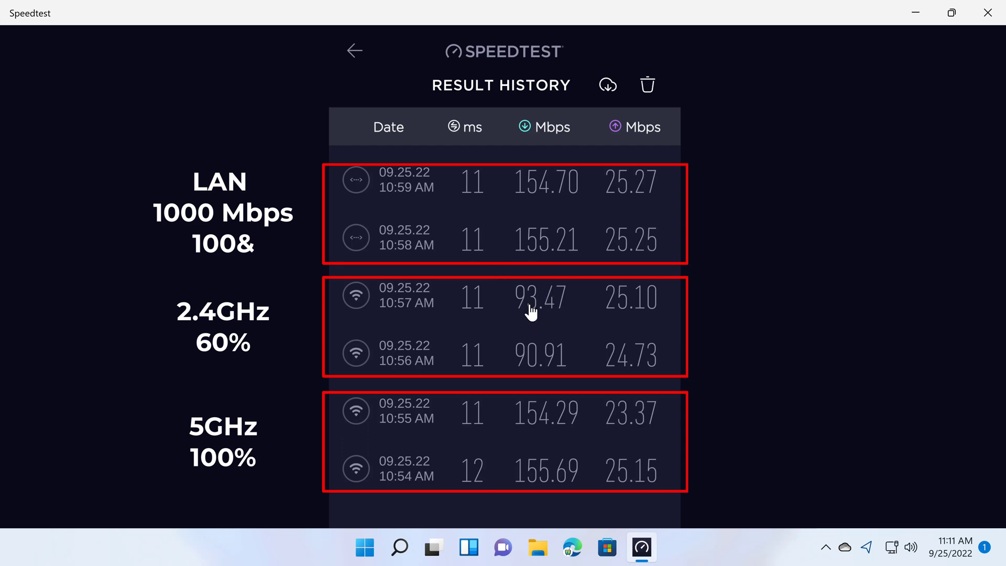
mouse_move(501, 325)
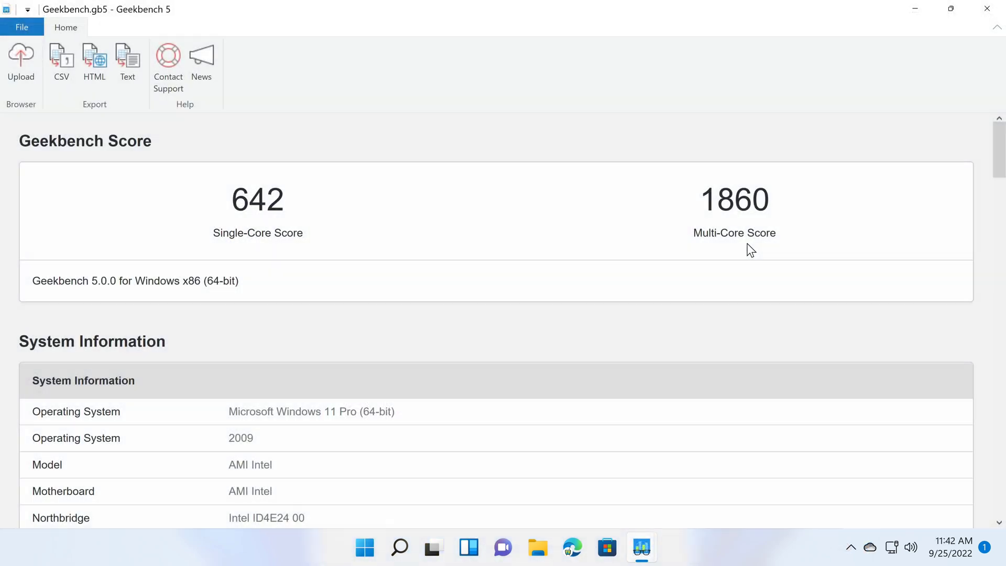
mouse_move(568, 252)
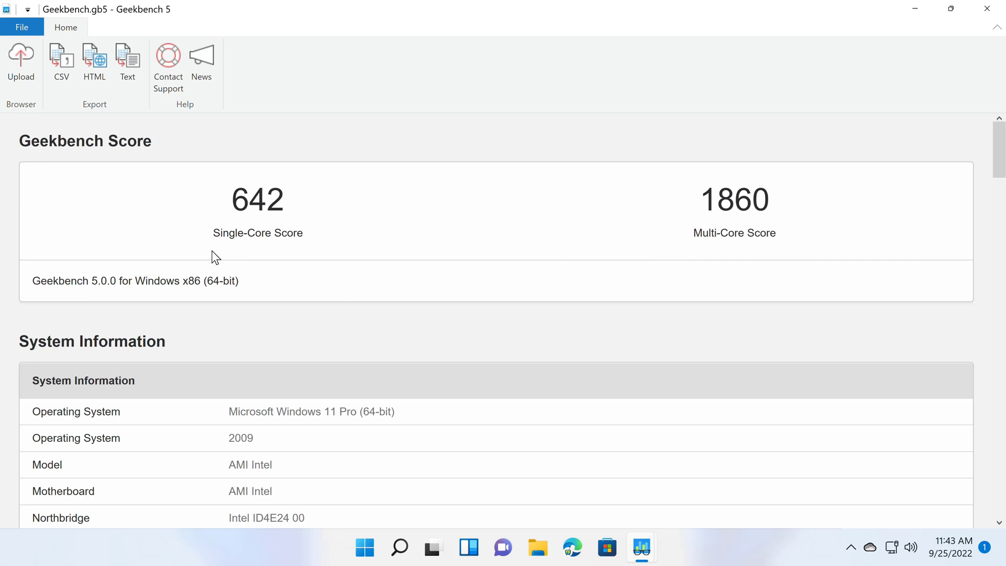
mouse_move(318, 243)
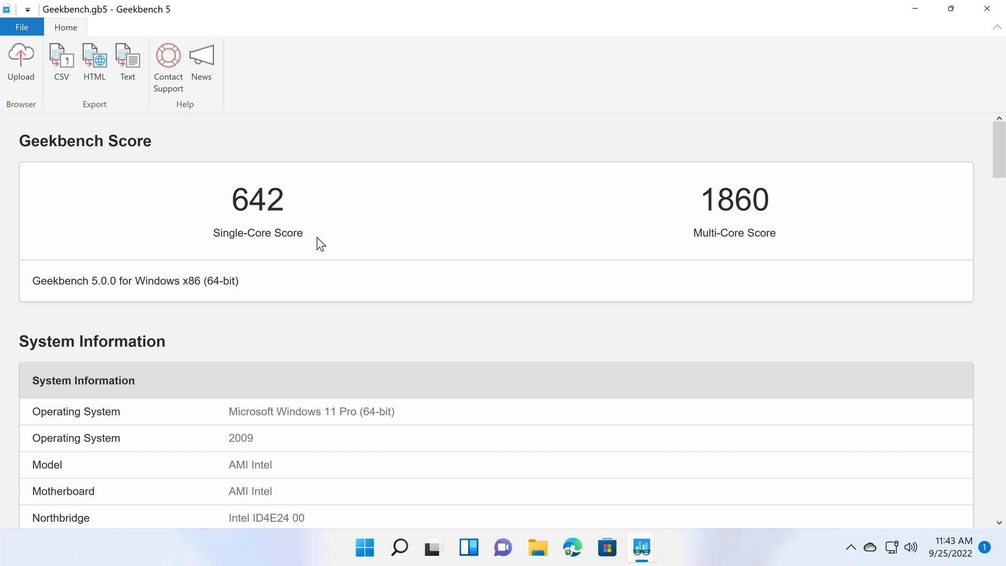
mouse_move(713, 236)
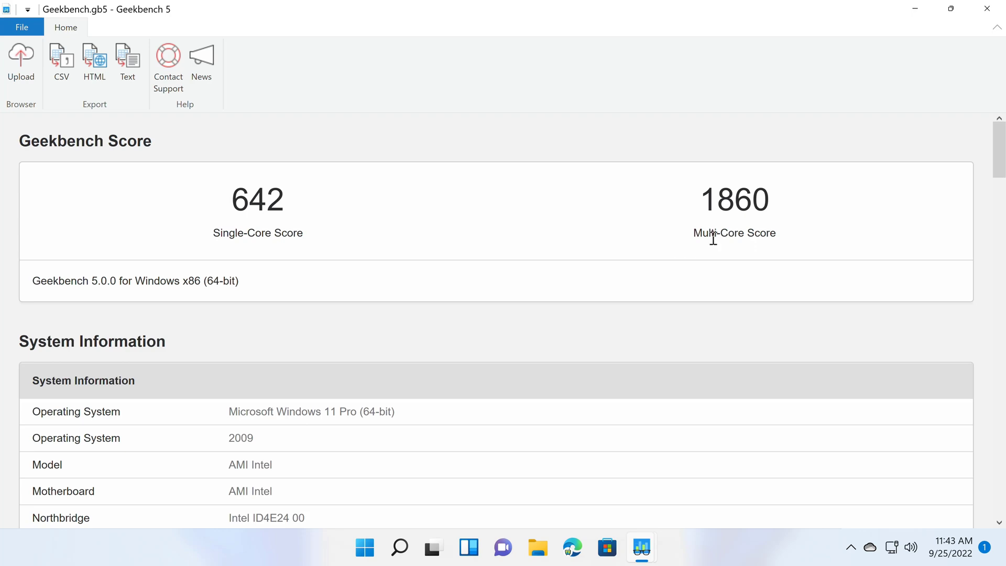
mouse_move(786, 248)
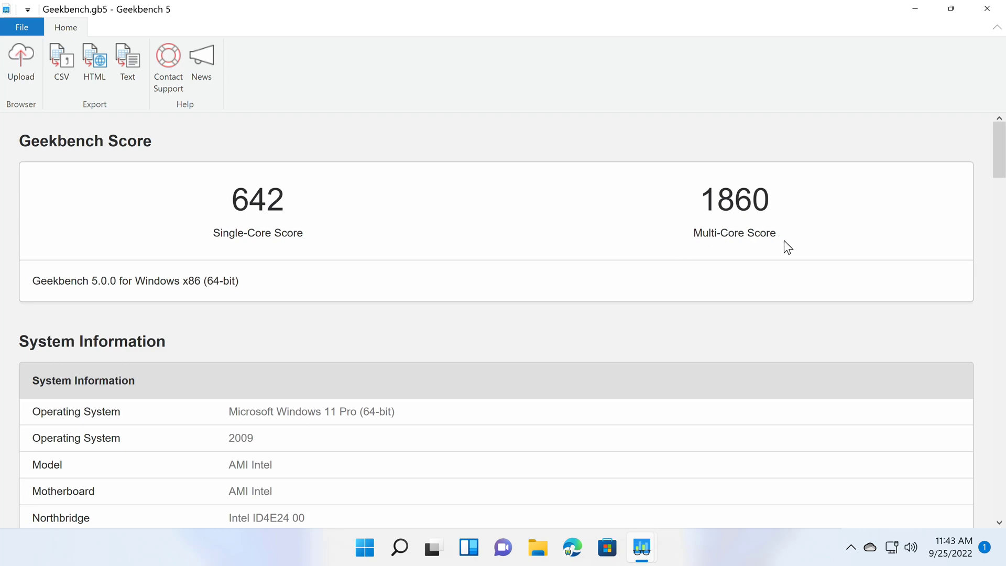
Switch from the Geekbench 5 scores (642 / 1860) to the 3DMark Time Spy result
click(640, 547)
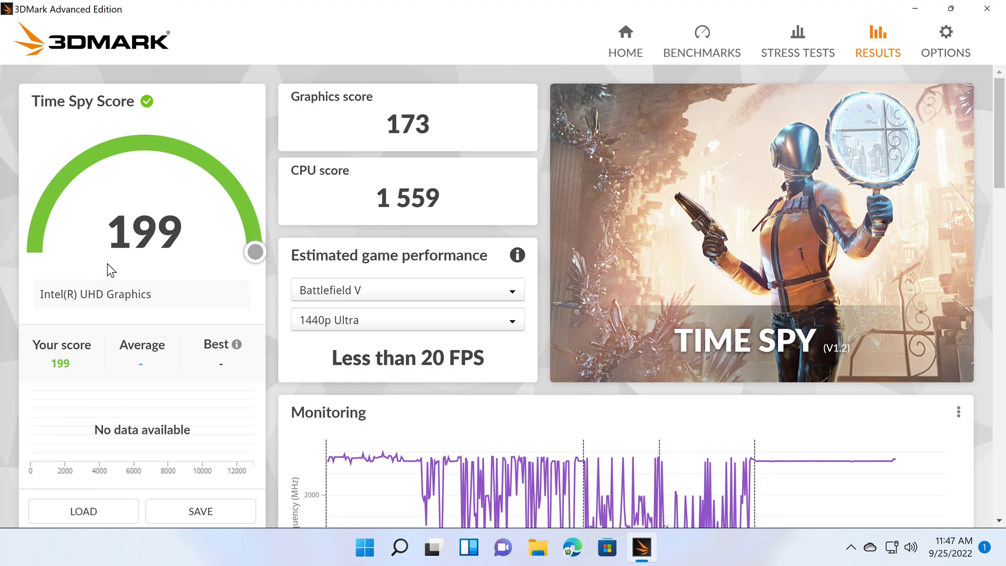
mouse_move(180, 269)
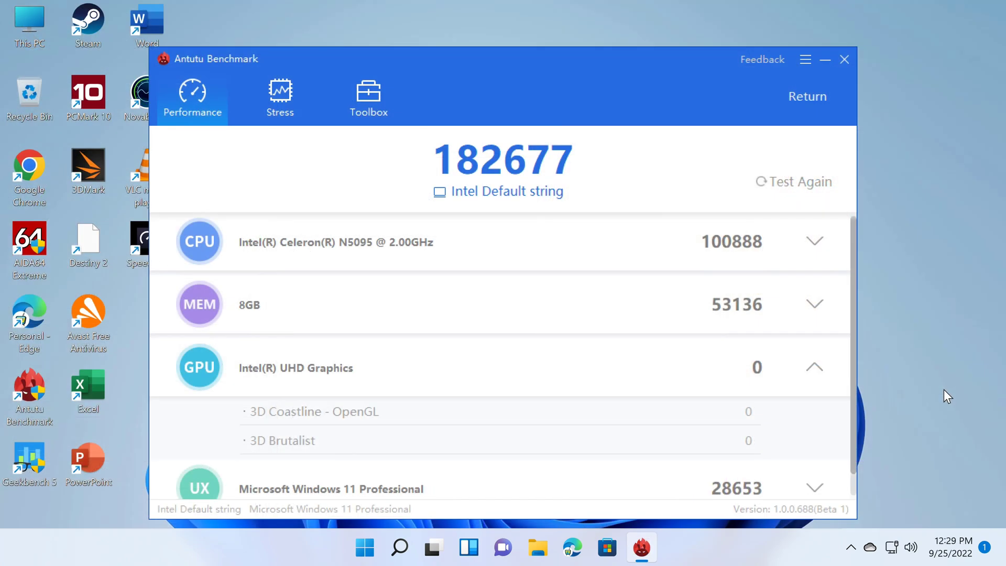
mouse_move(919, 386)
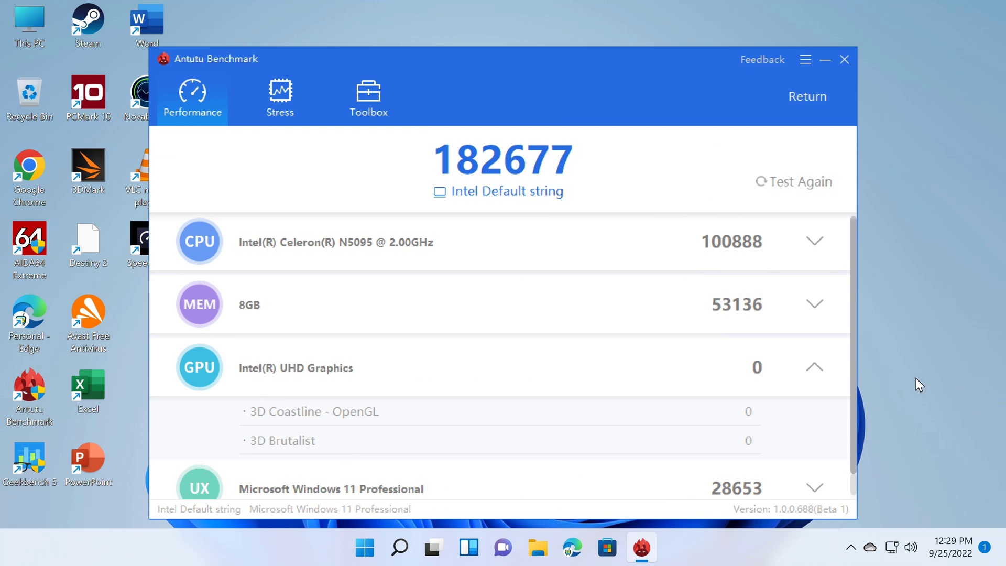
mouse_move(490, 182)
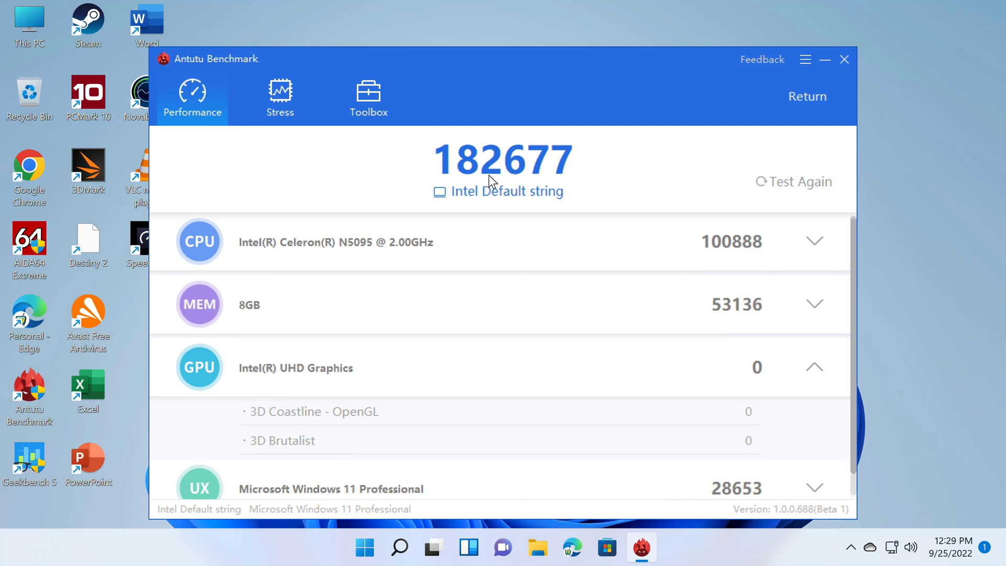
mouse_move(571, 180)
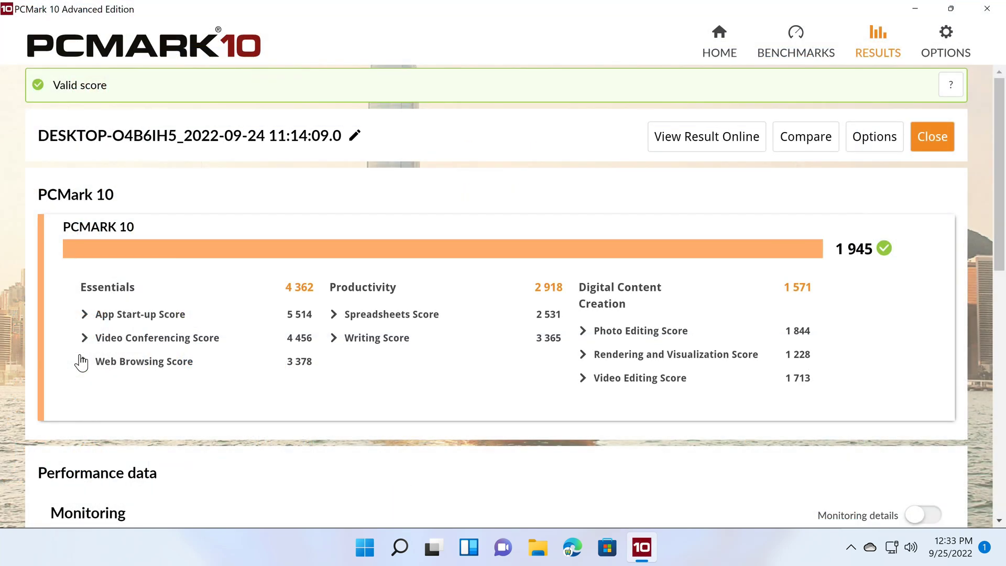
mouse_move(820, 281)
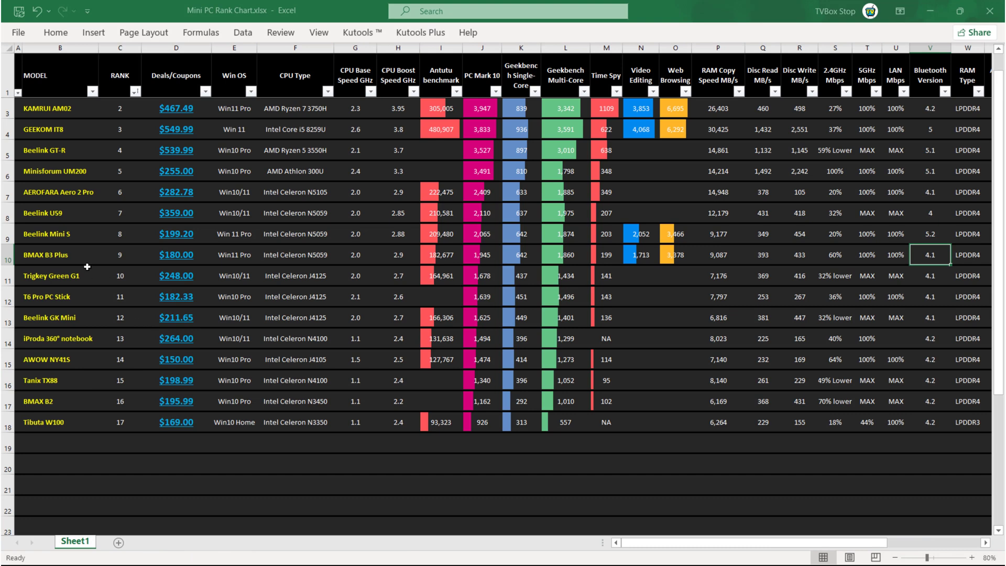
Point out the BMAX B3 Plus entry and its PCMark 10 score of 1,945 in the rank chart
click(52, 255)
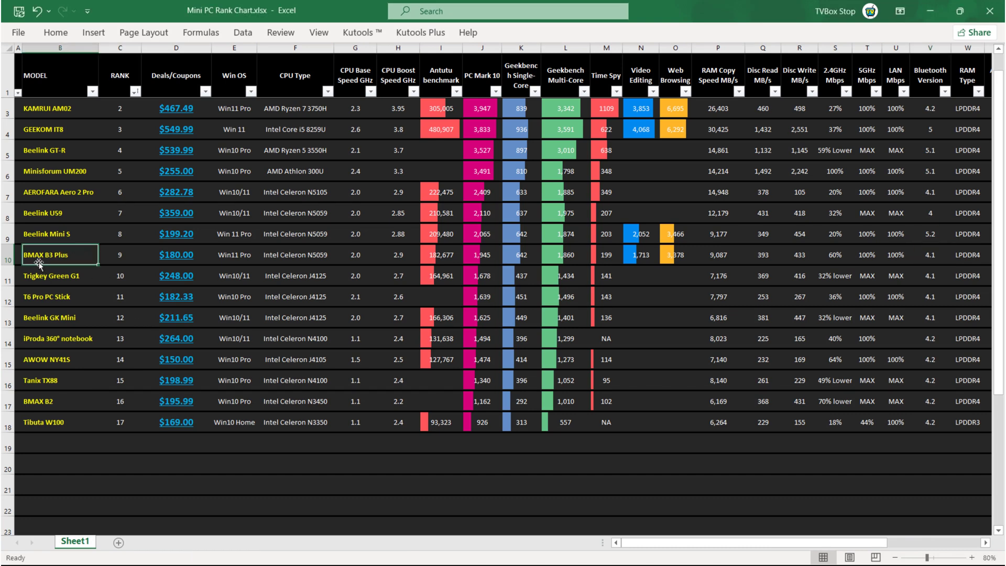
click(119, 255)
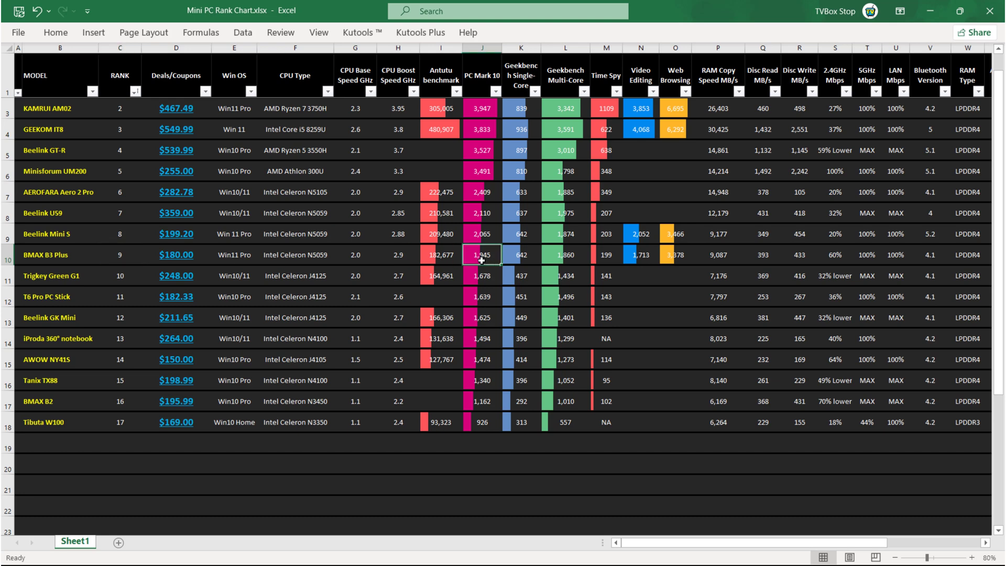
mouse_move(609, 563)
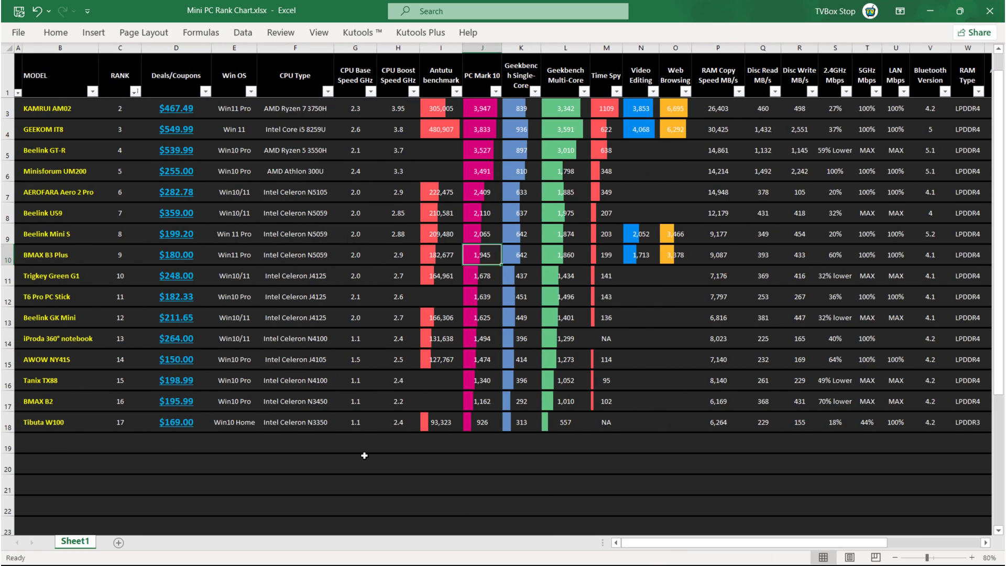
mouse_move(176, 264)
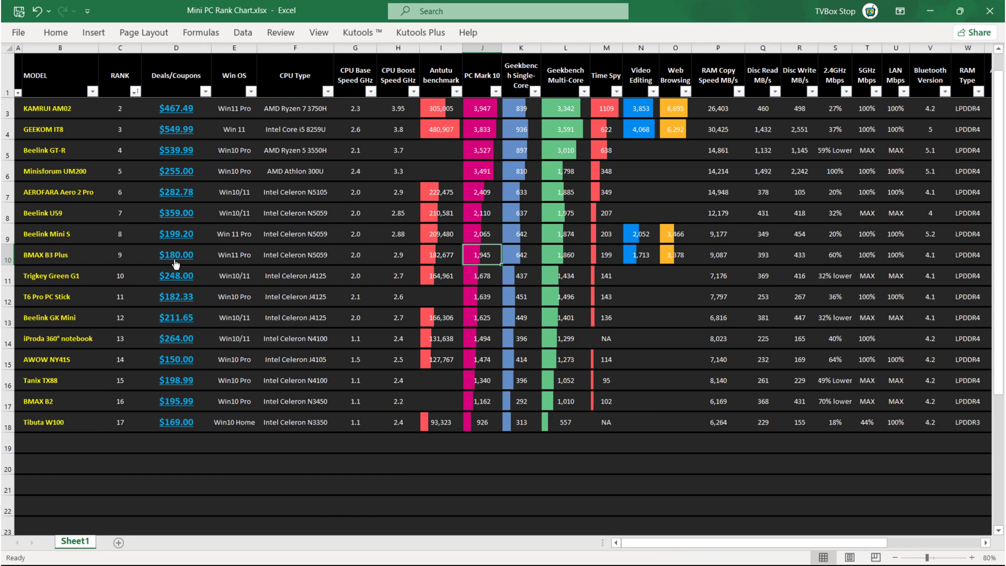
mouse_move(159, 262)
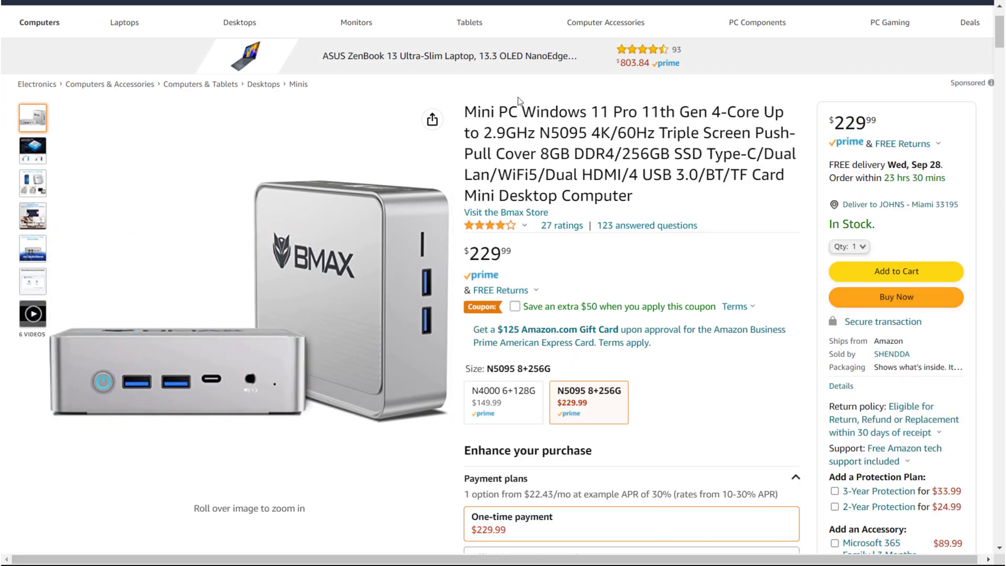
mouse_move(594, 262)
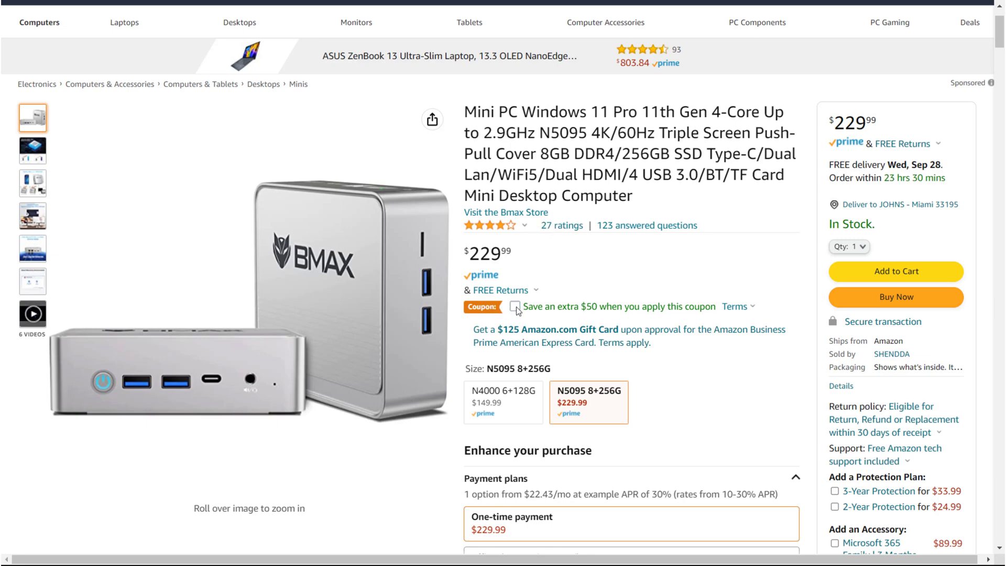
Clip the extra $50 coupon on the $229.99 BMAX N5095 8GB/256GB listing
click(515, 307)
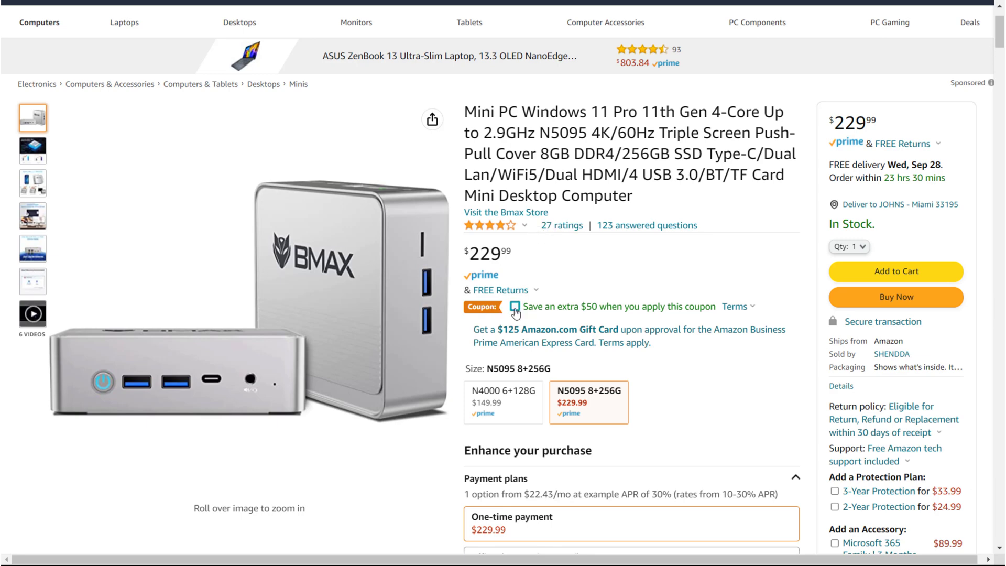